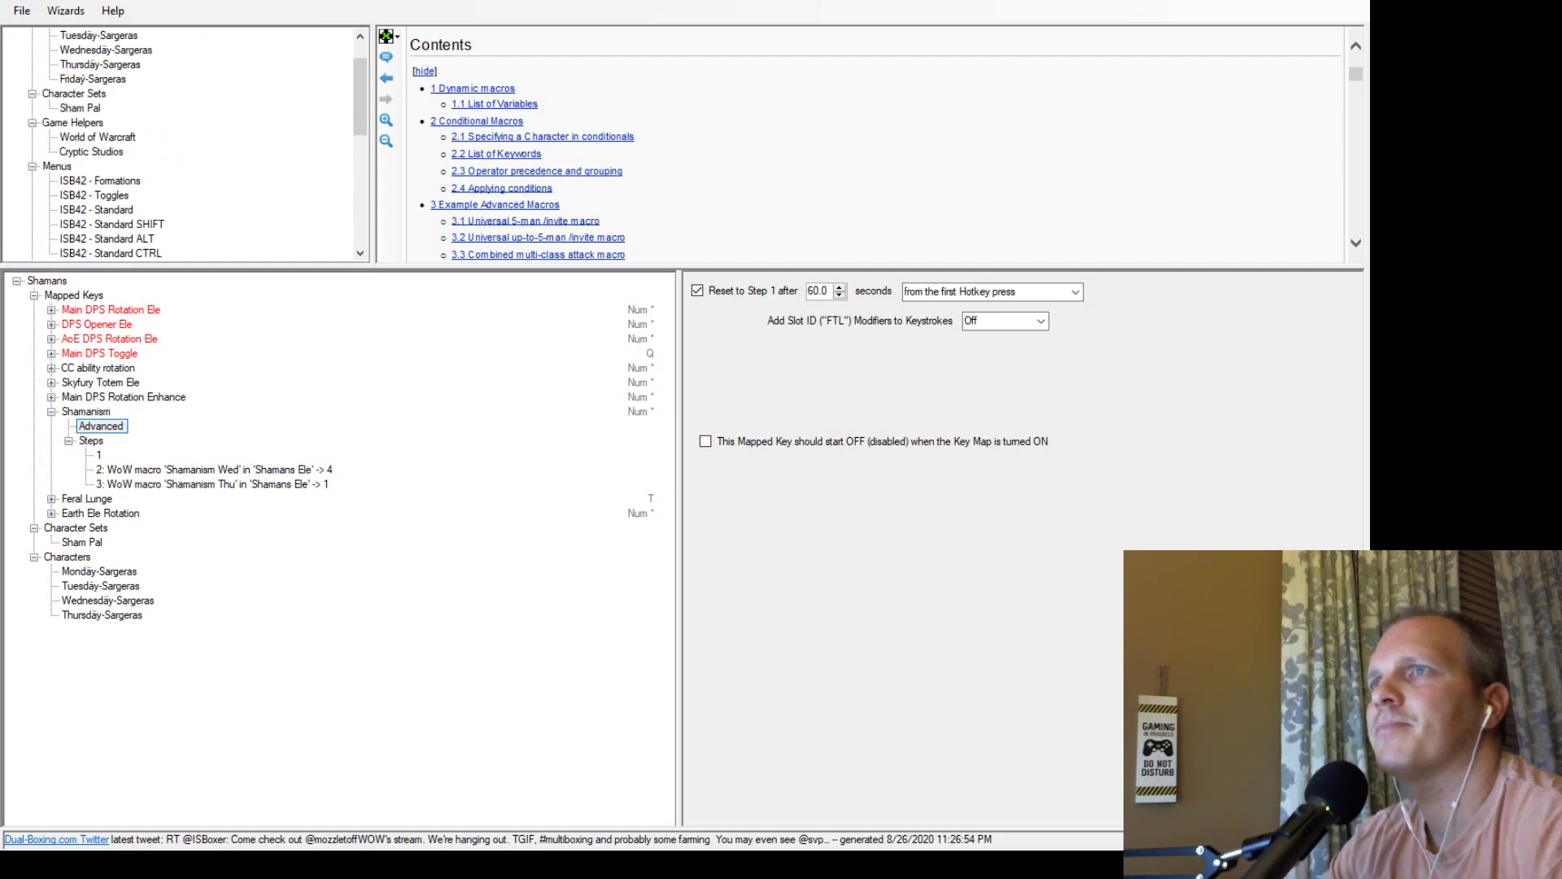
Show the World of Warcraft macro sets under Game Helpers.
click(95, 137)
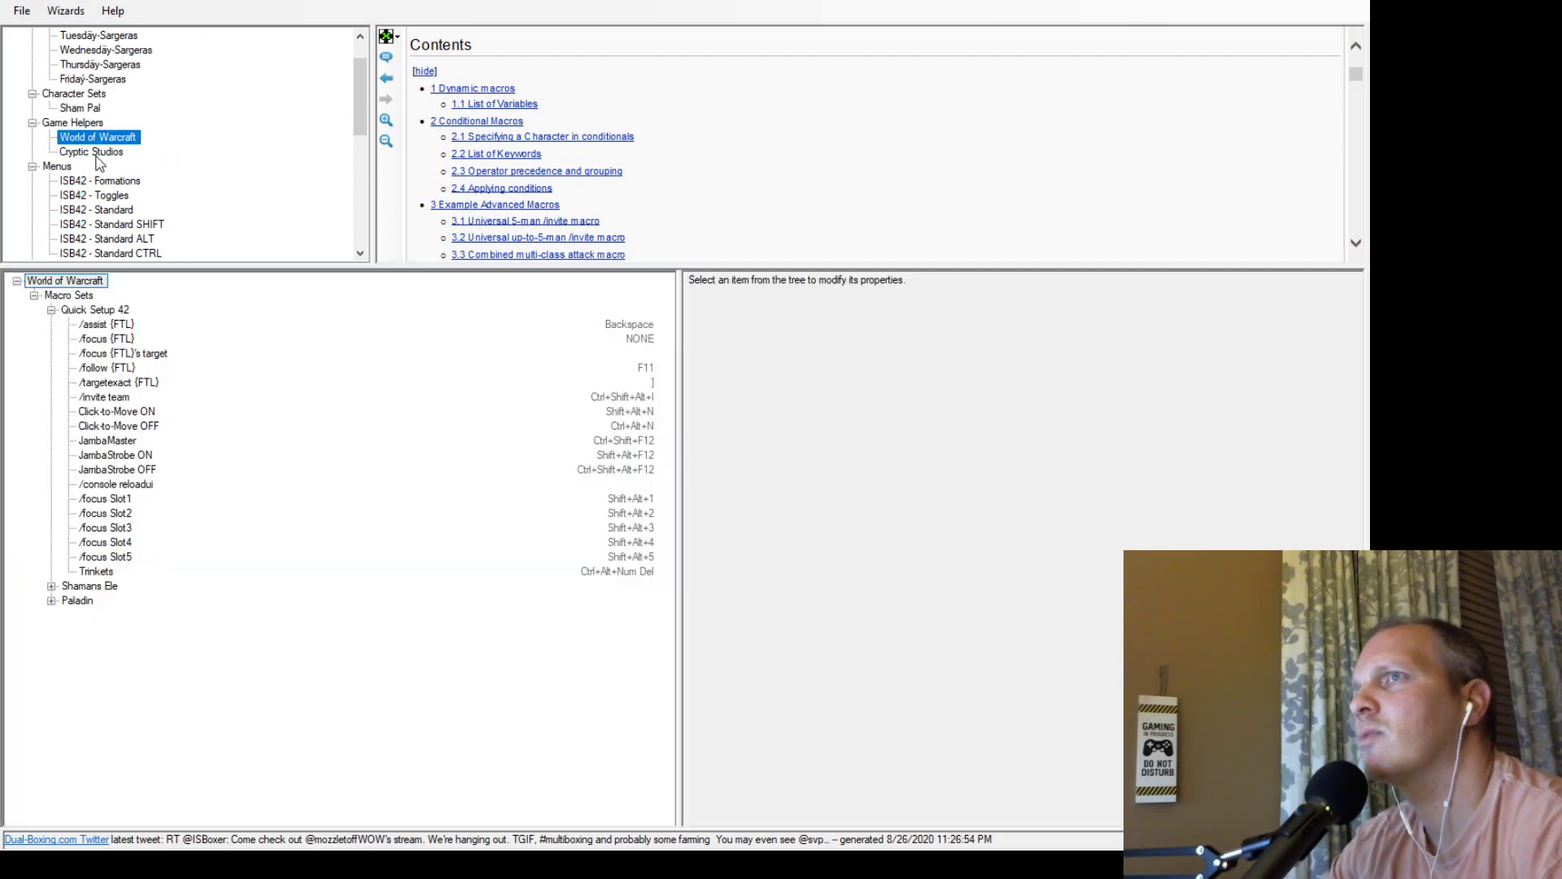
mouse_move(106, 567)
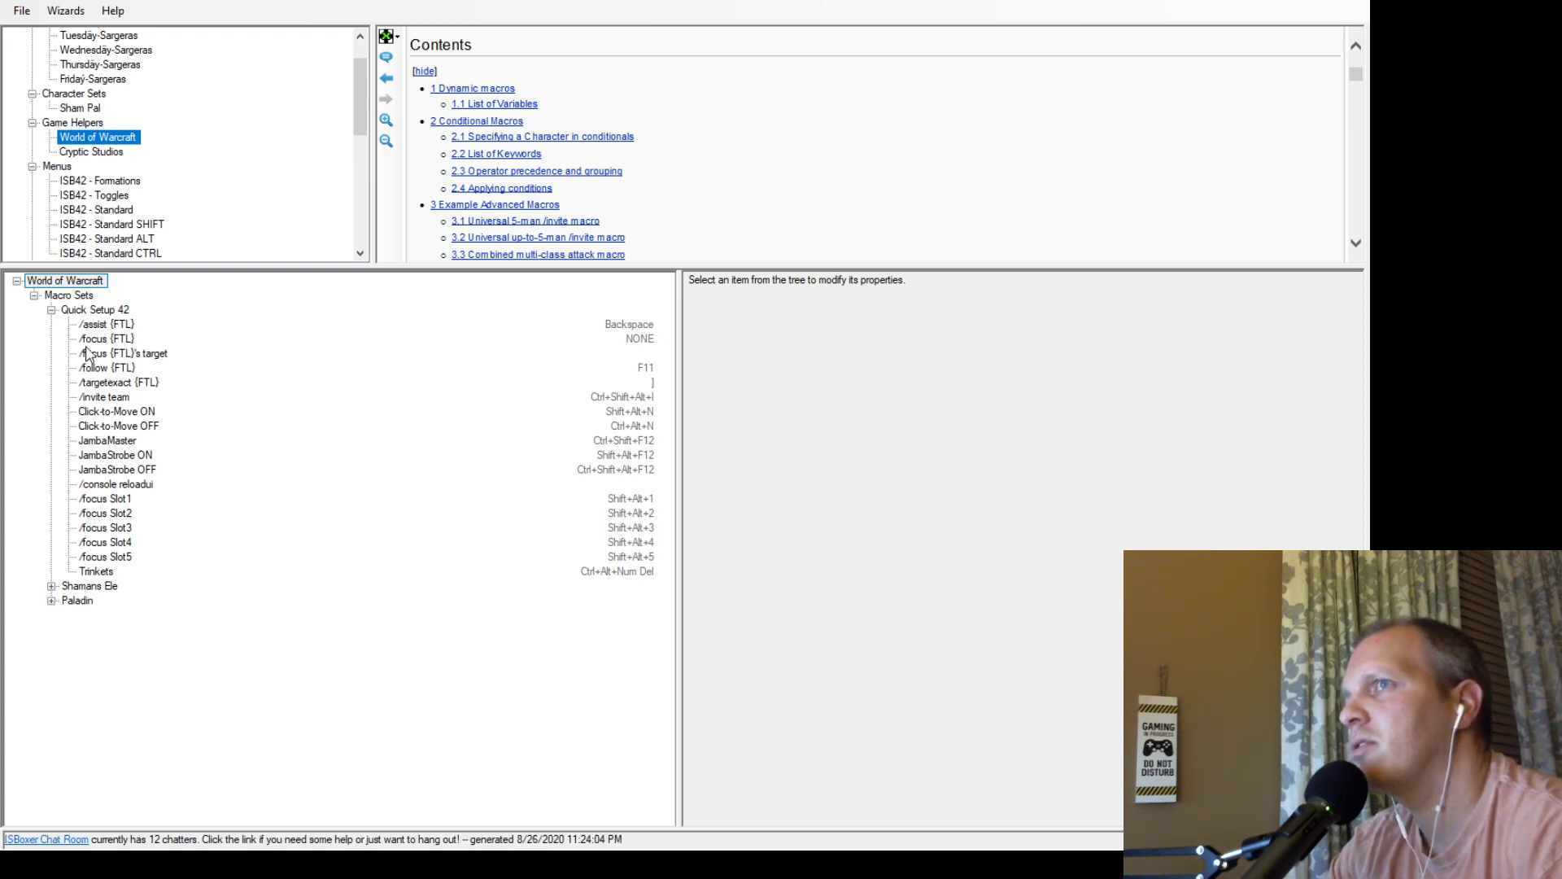
Expand the Shamans Ele macro set and view the Lava Burst macro's cast command.
click(82, 586)
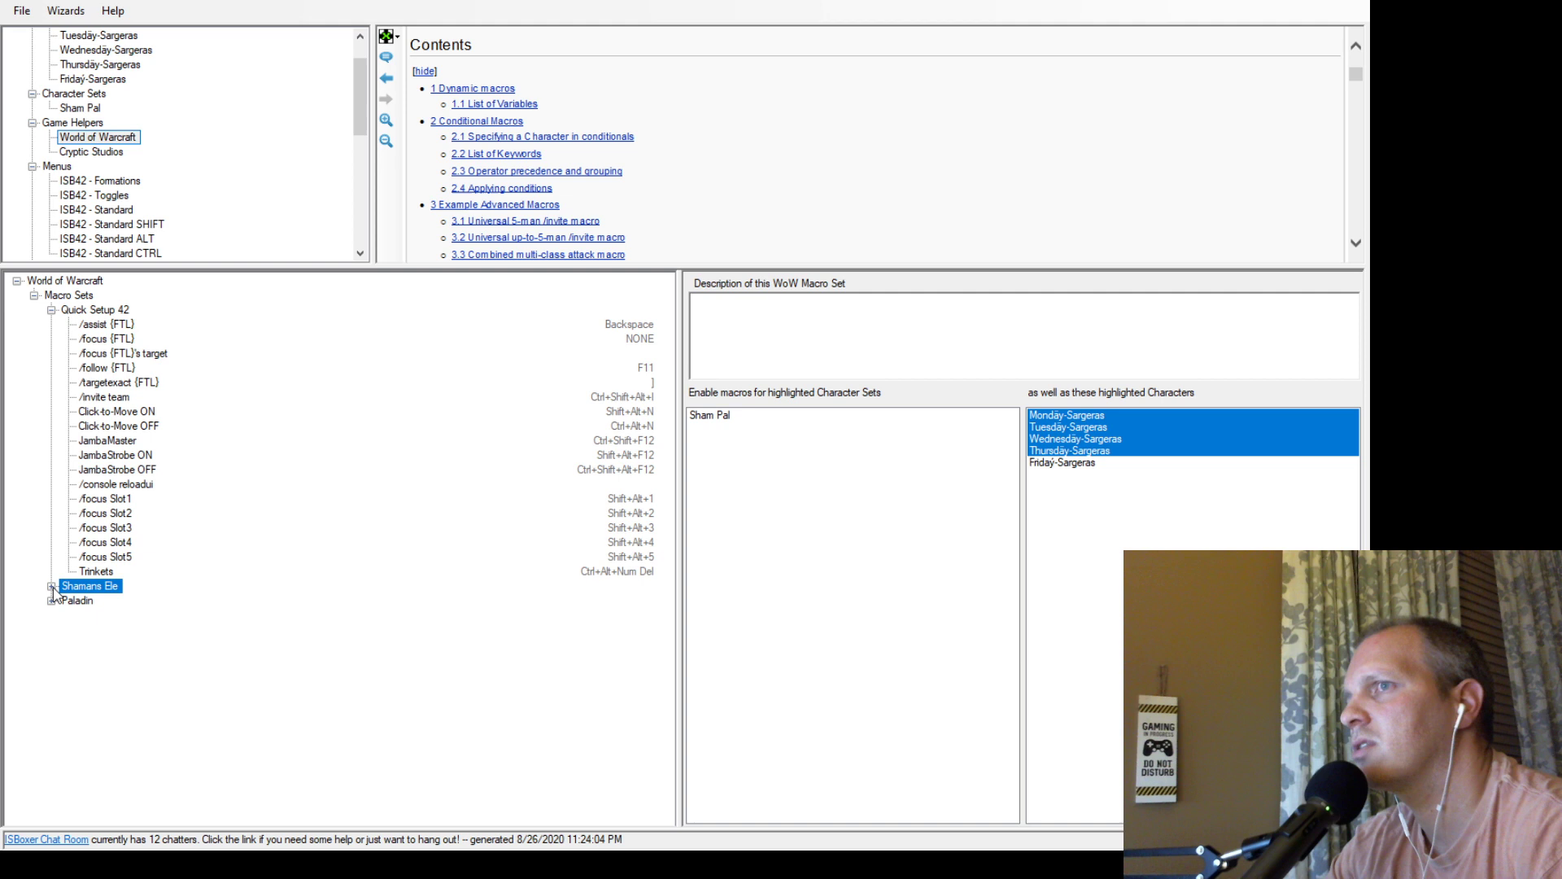
click(46, 586)
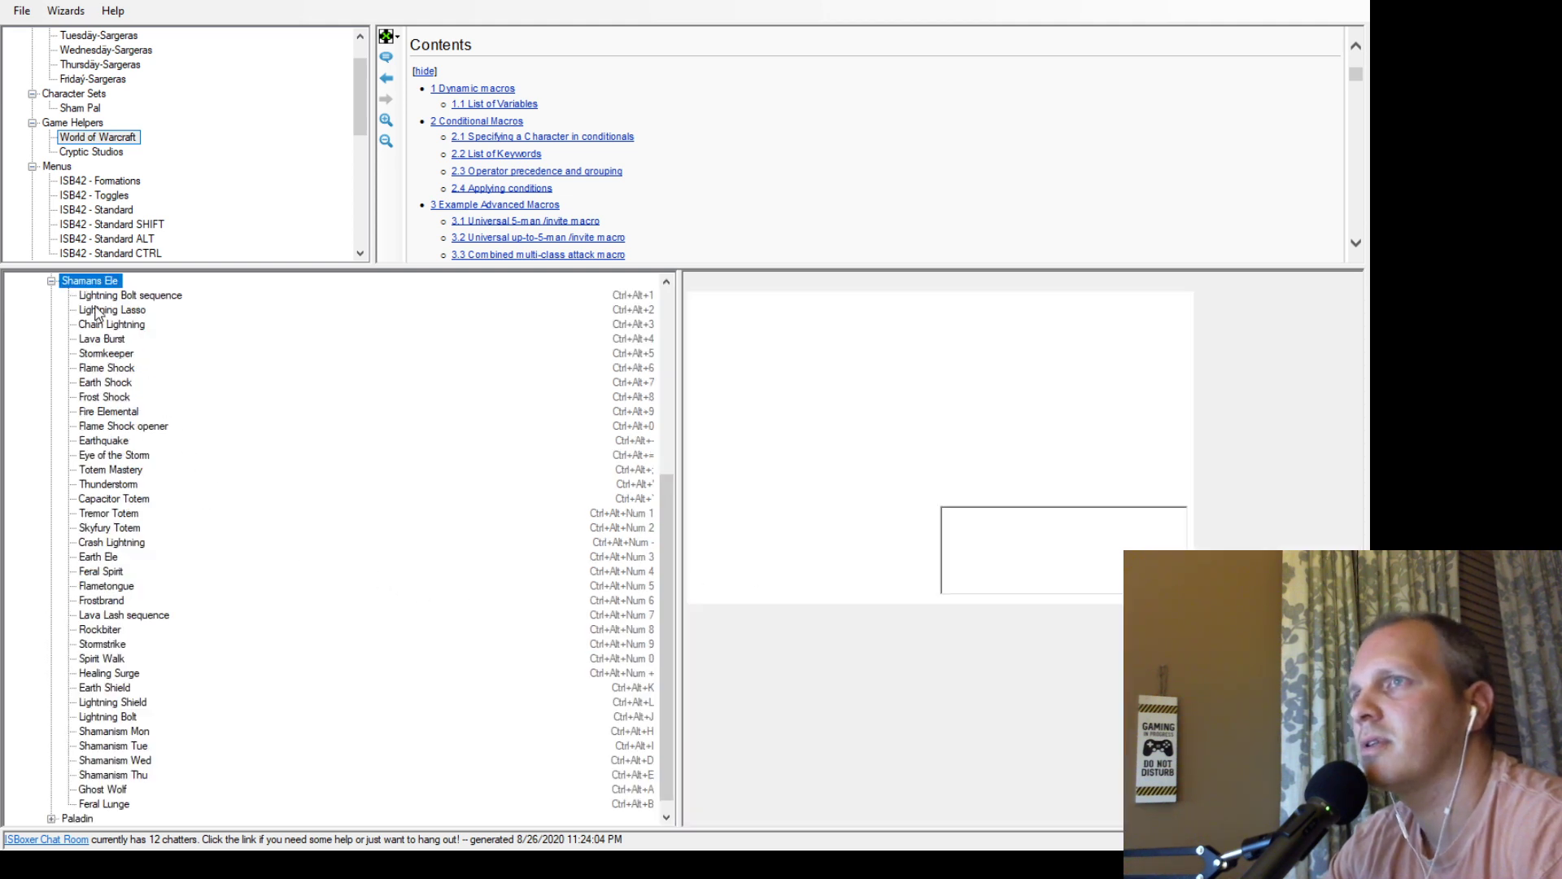
click(101, 338)
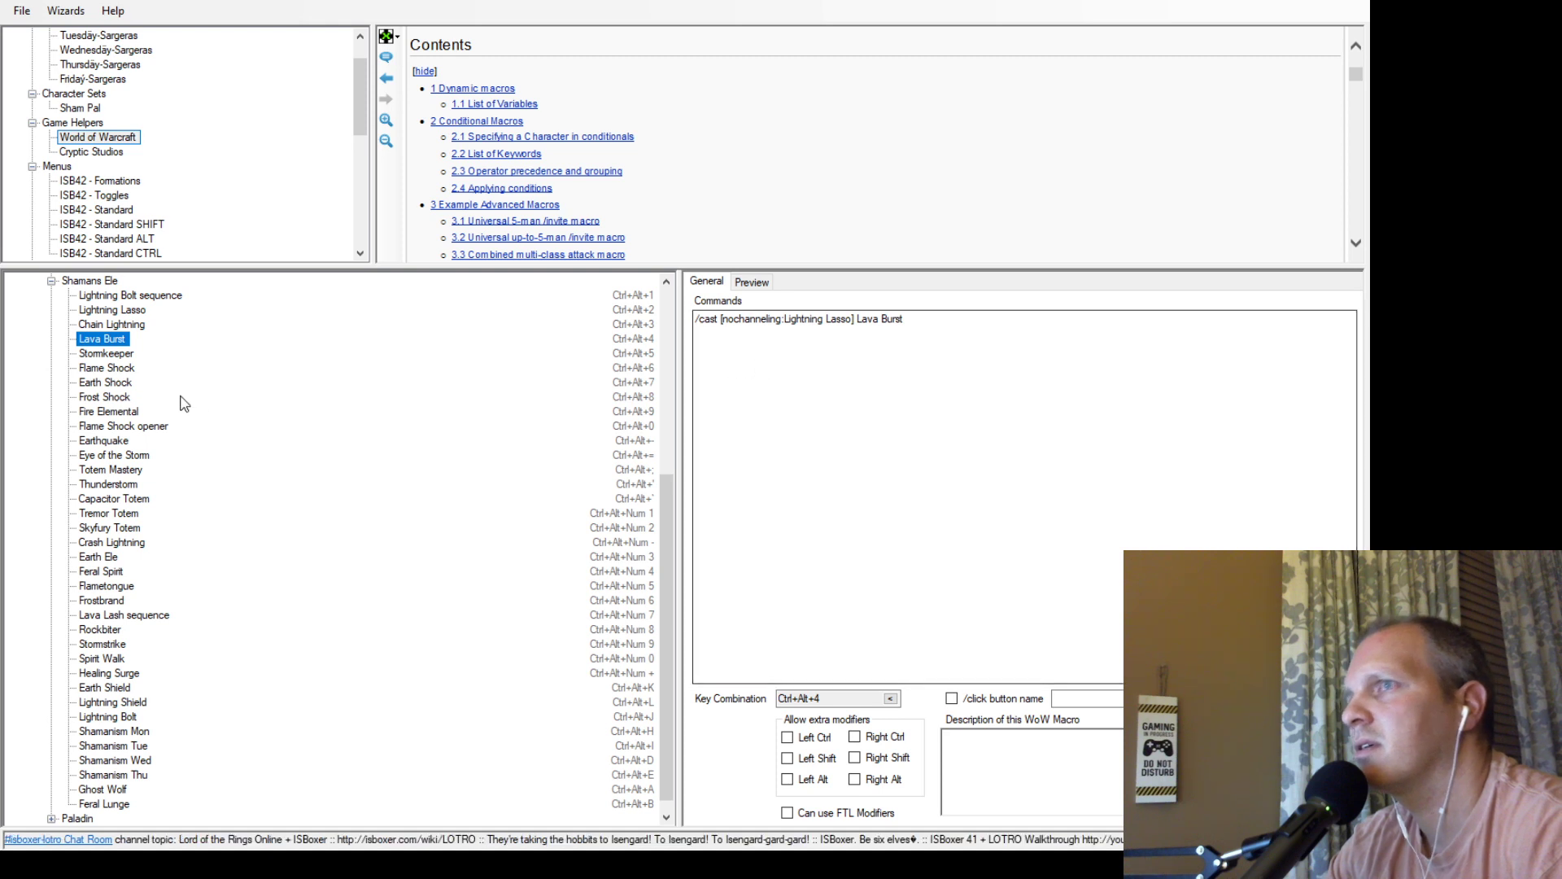
click(104, 368)
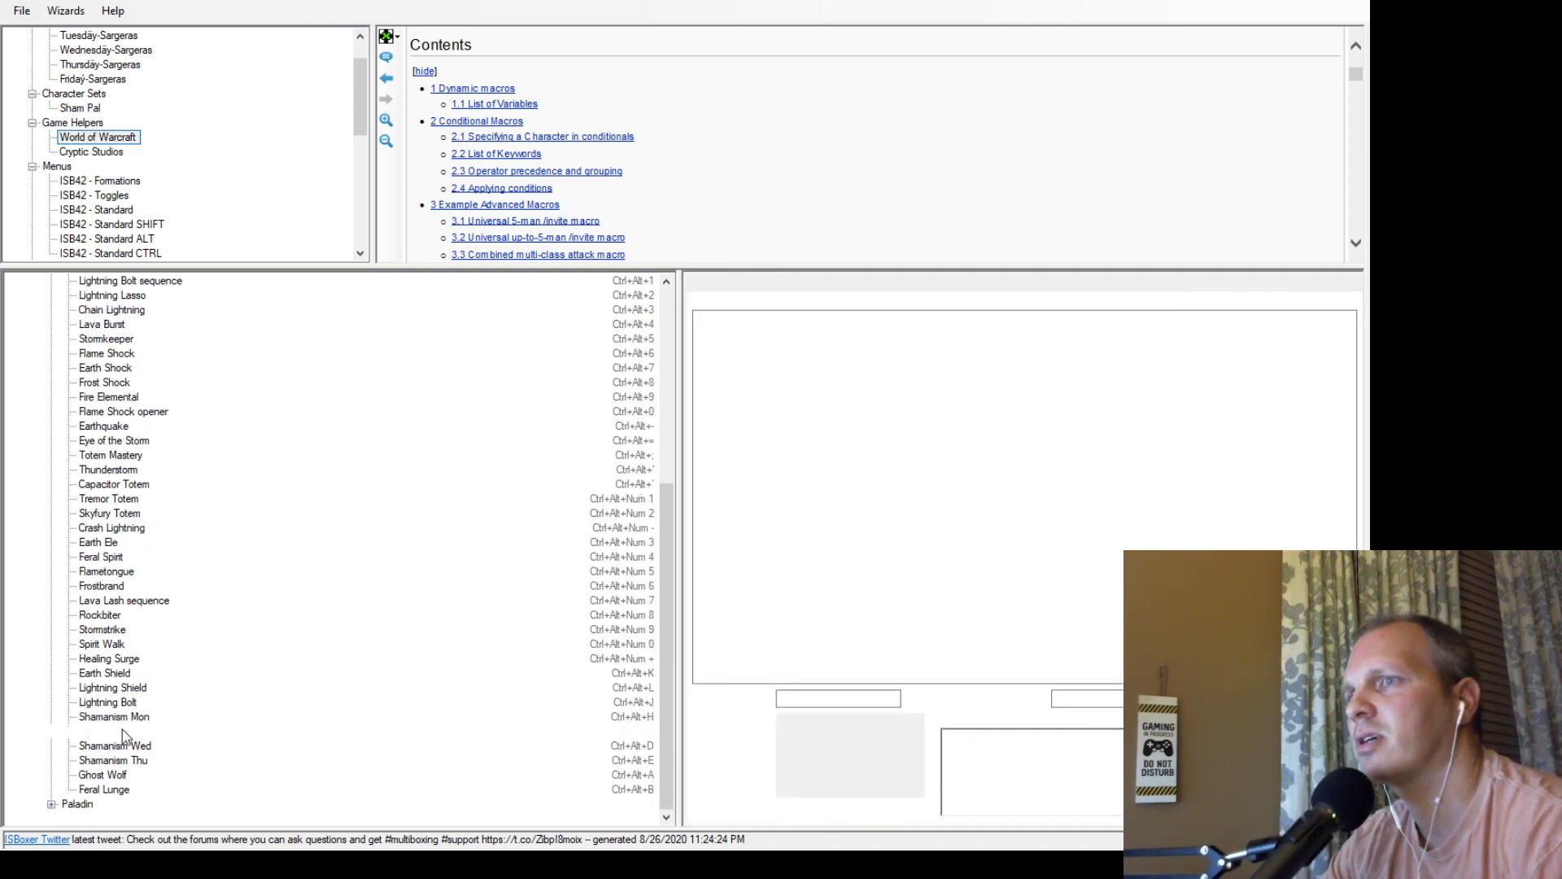
Open the Lightning Shield macro (Ctrl+Alt+L) and select its /cast command line.
click(110, 688)
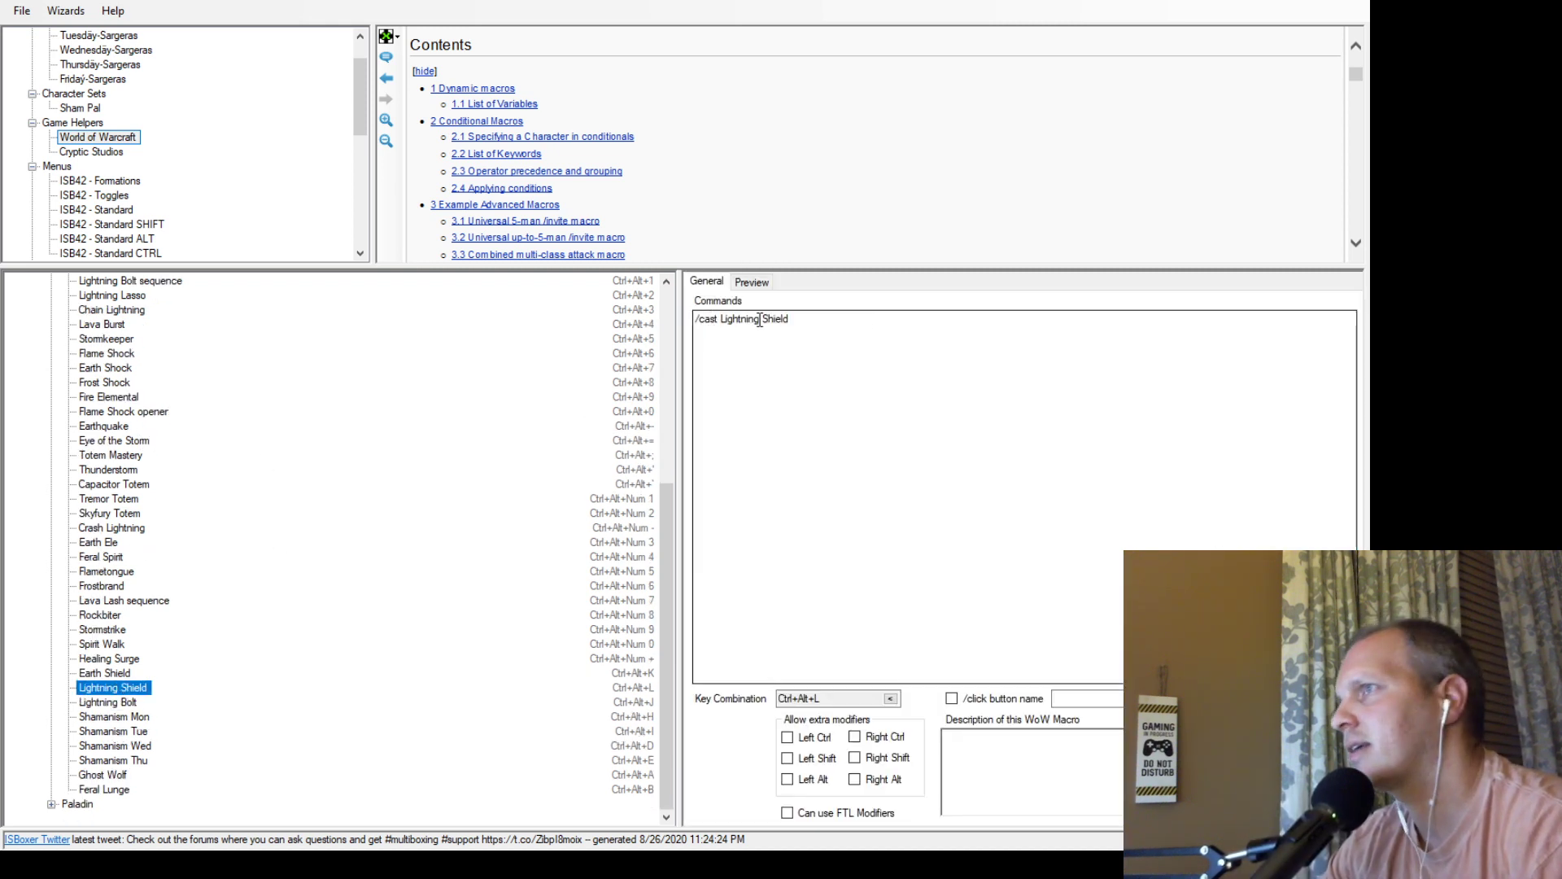
triple_click(741, 319)
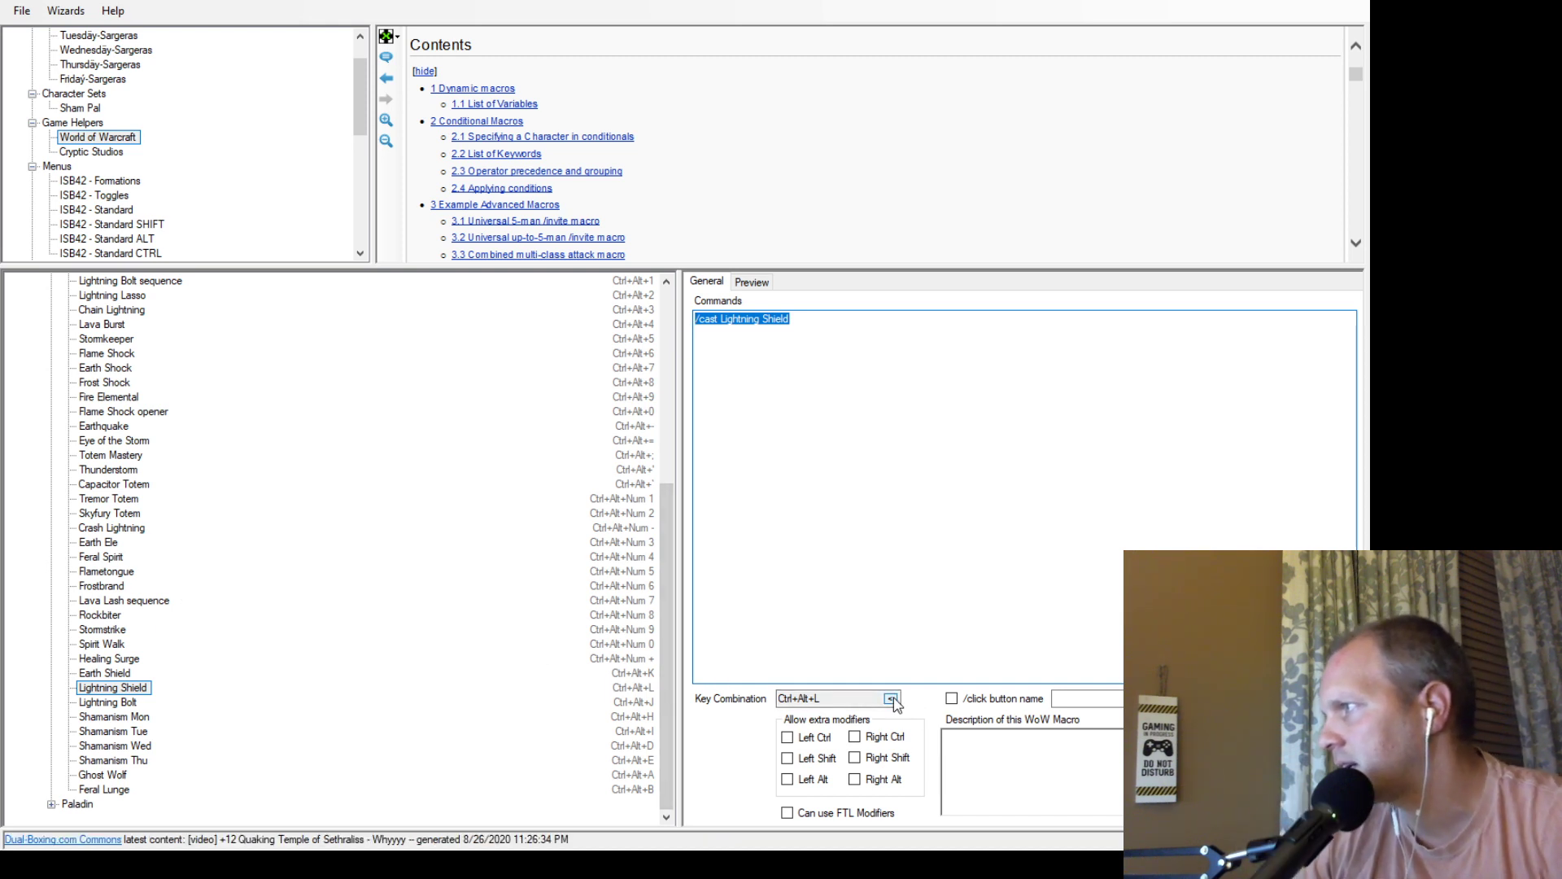
mouse_move(632, 415)
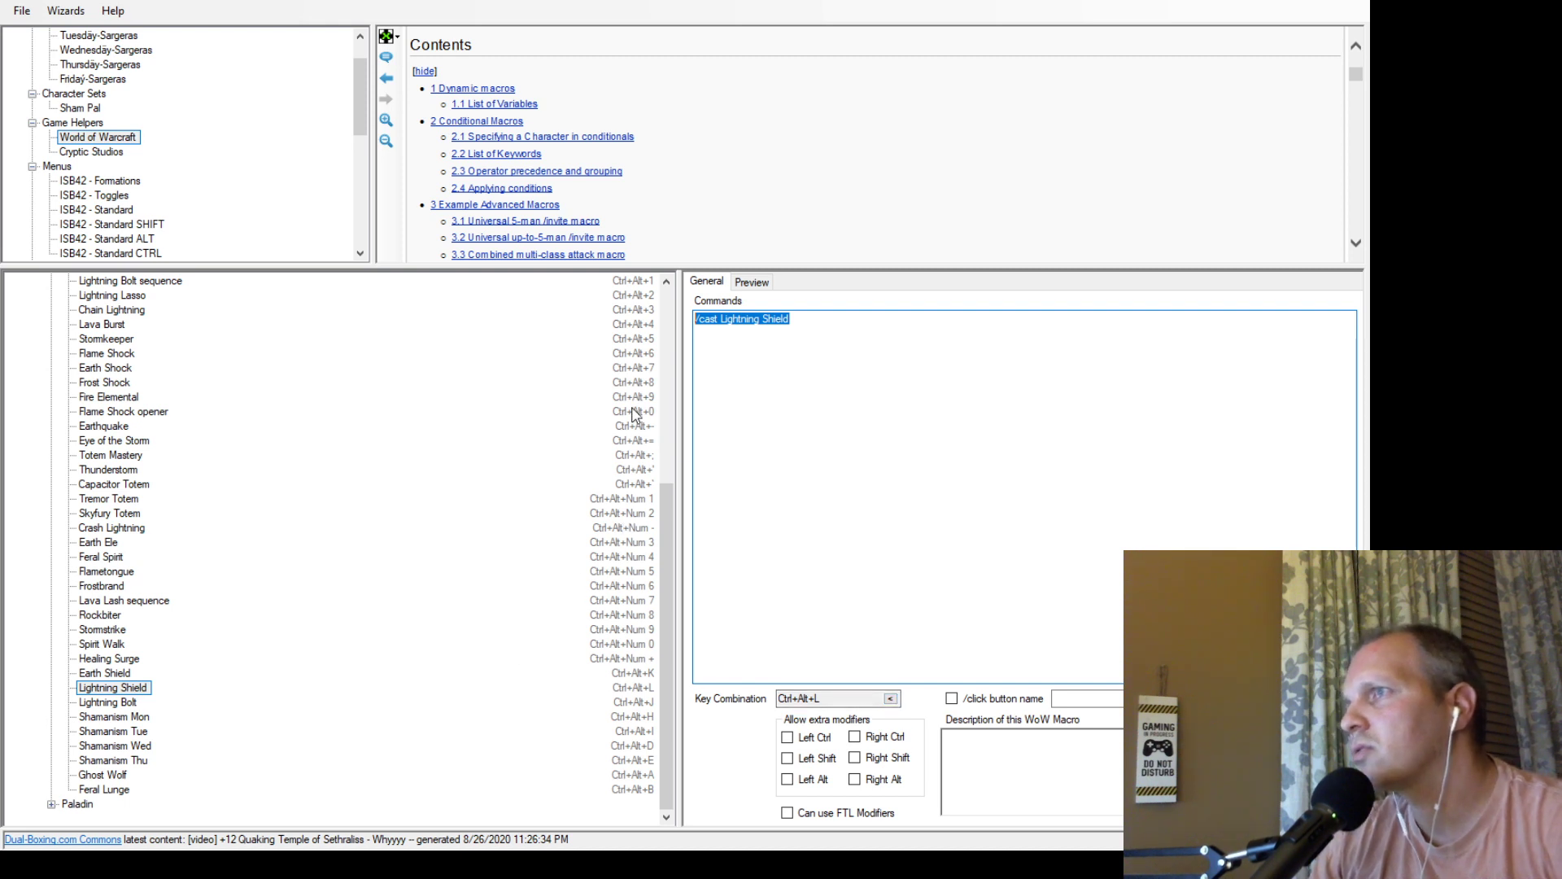
mouse_move(620, 557)
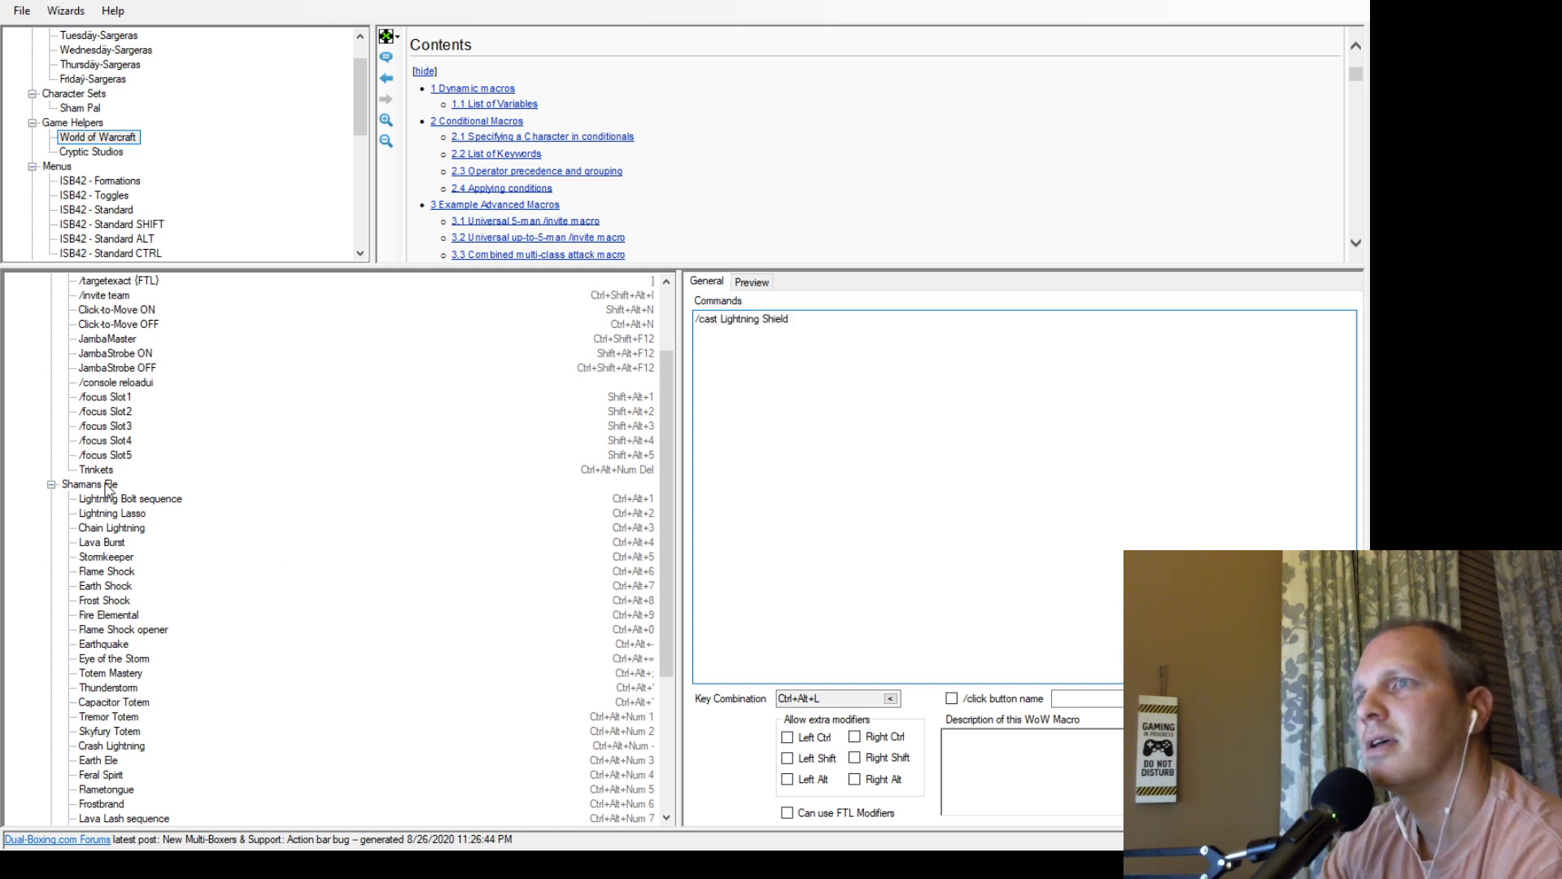
Display the ISB42 - Combat Broadcast key map with its mapped keys.
click(84, 483)
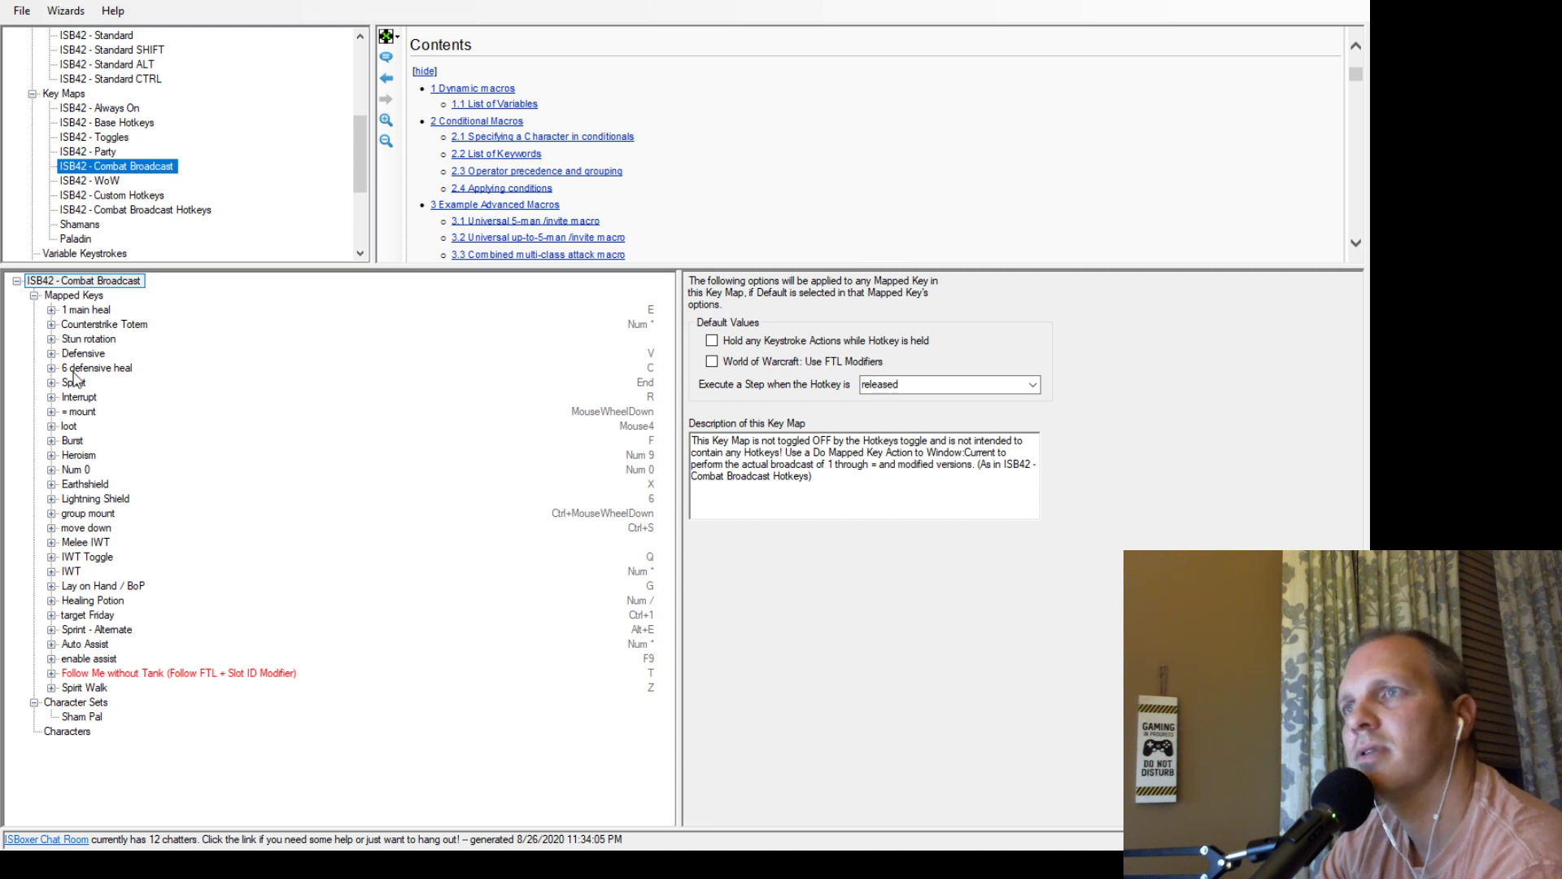
Open the Shamans key map to see its mapped keys and character set.
click(73, 225)
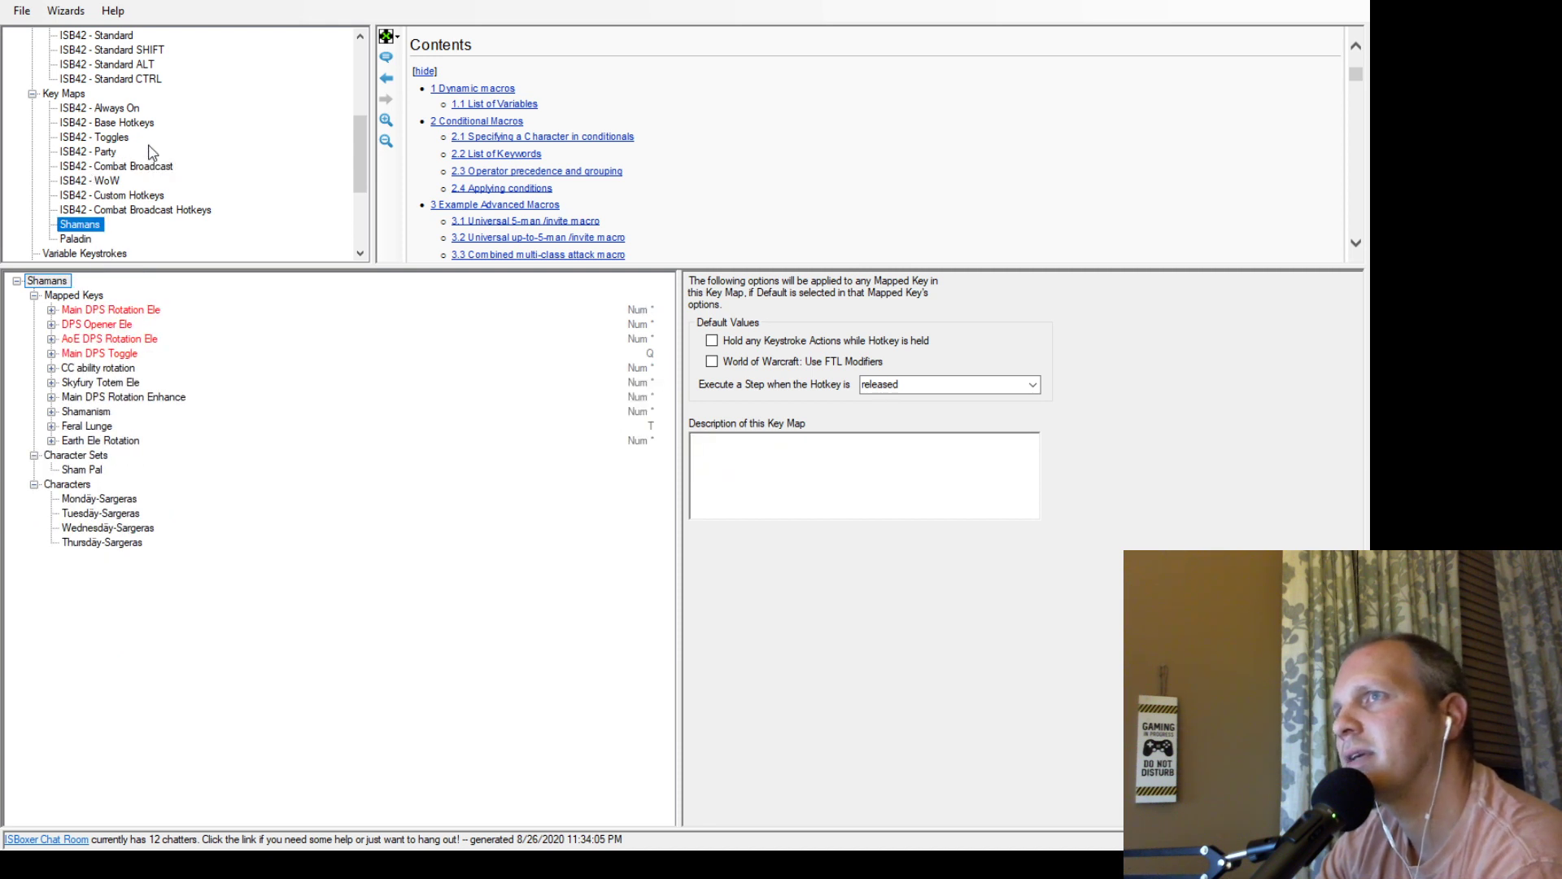
mouse_move(56, 370)
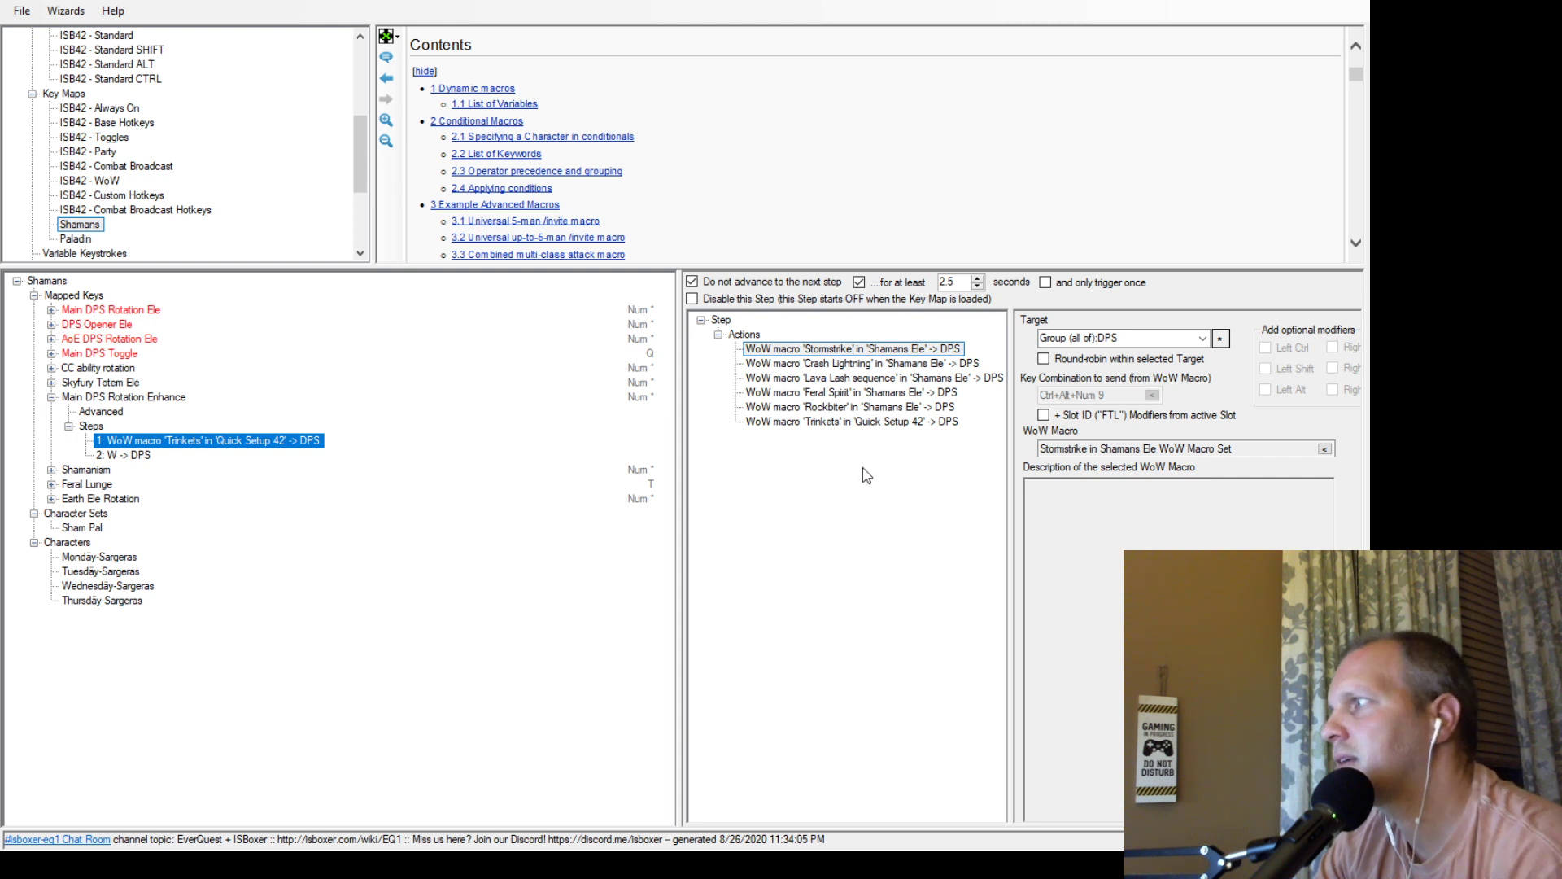
mouse_move(849, 363)
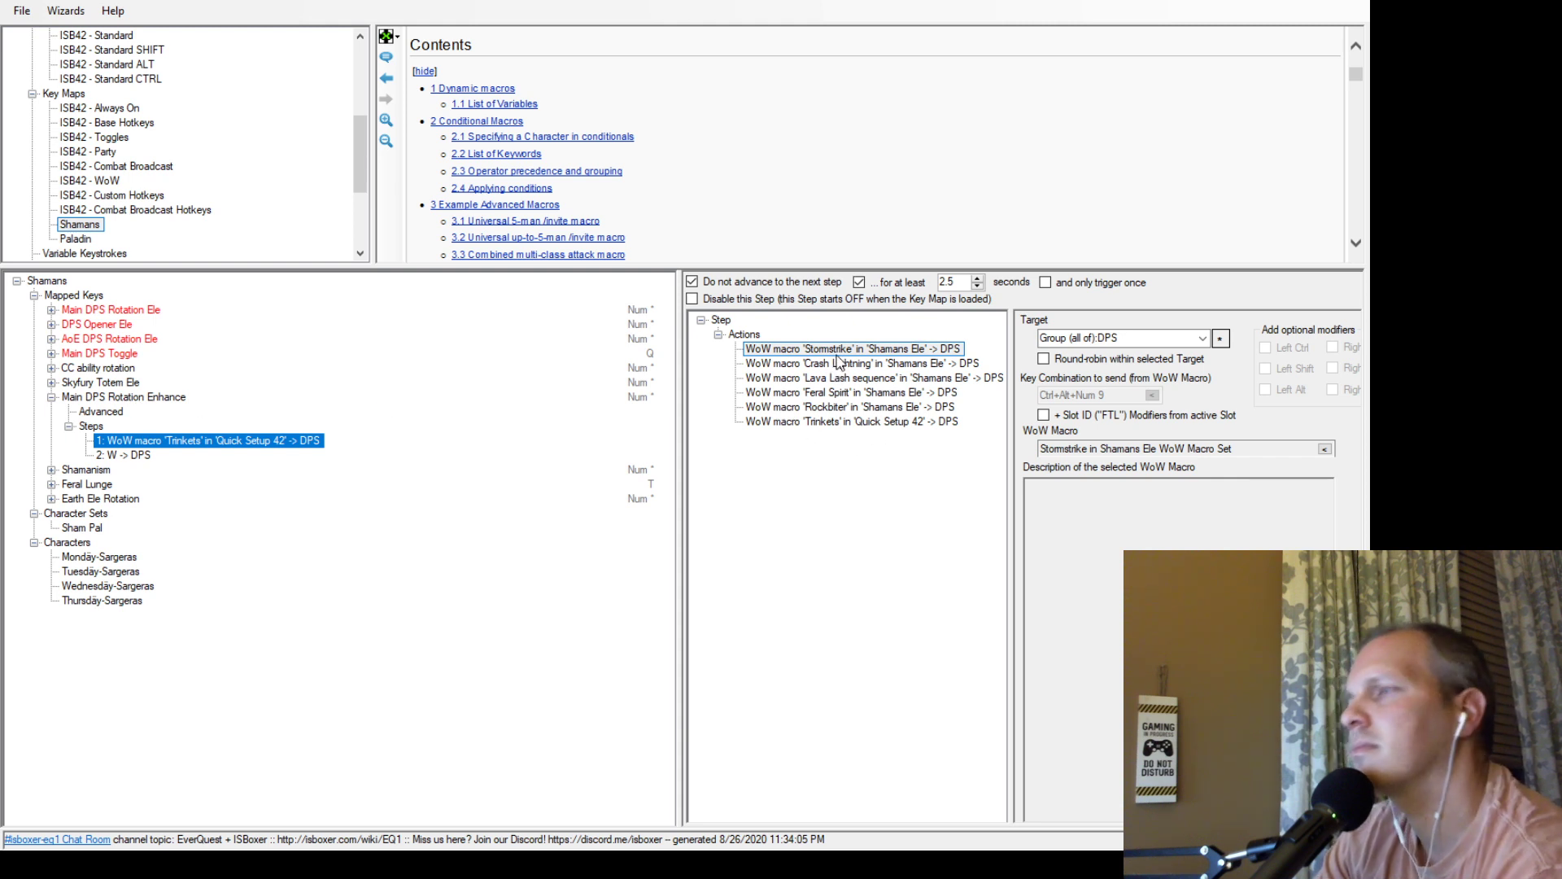
Review the Stormstrike action: DPS group target sending Ctrl+Alt+Num 9 from its macro.
click(853, 348)
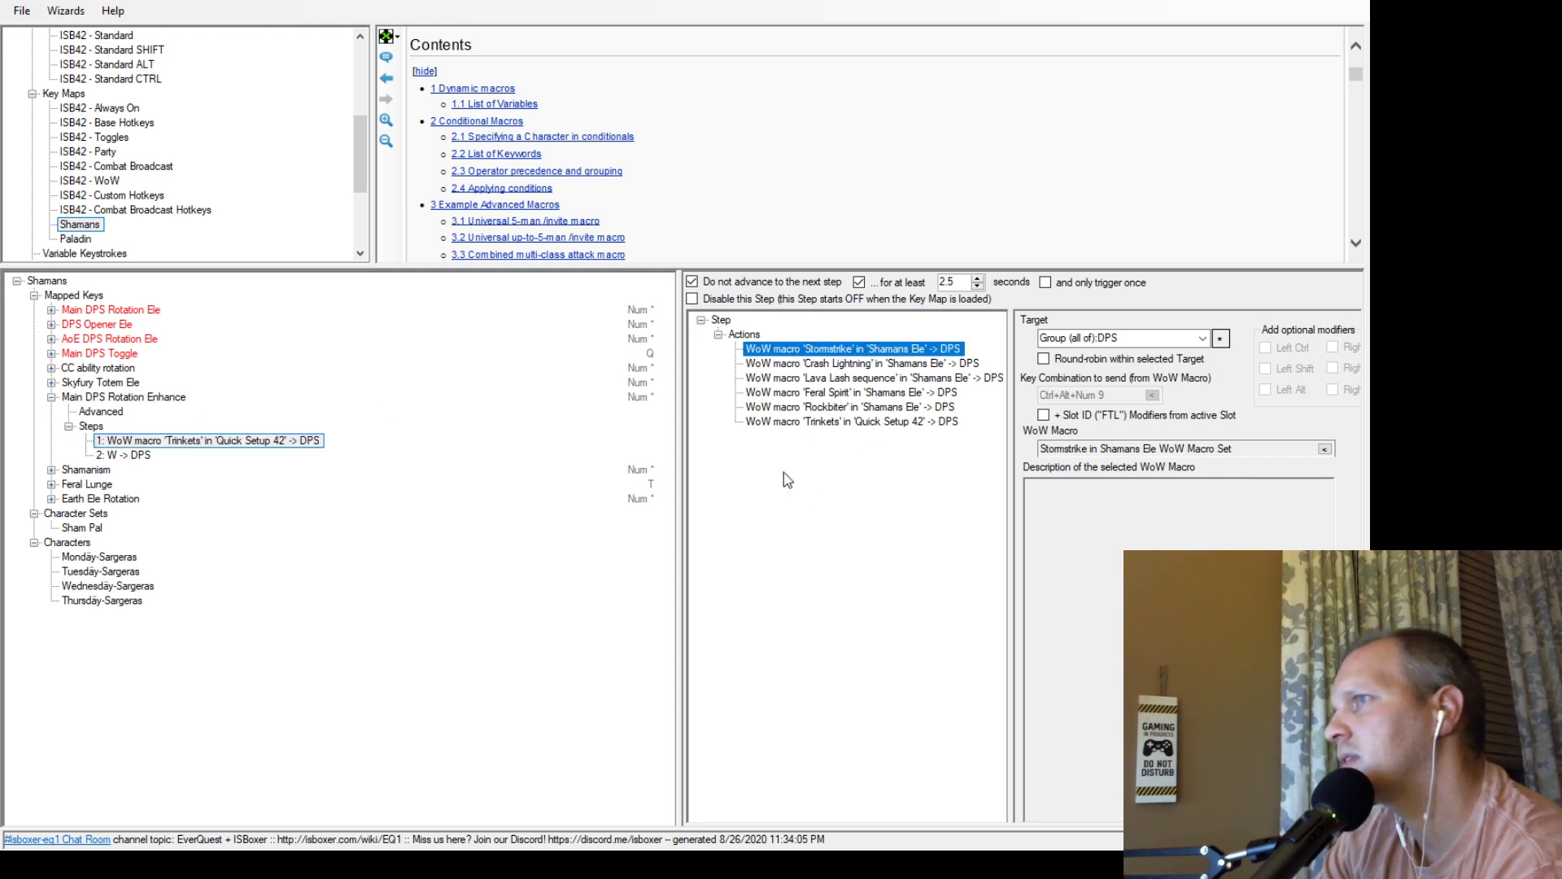
click(744, 333)
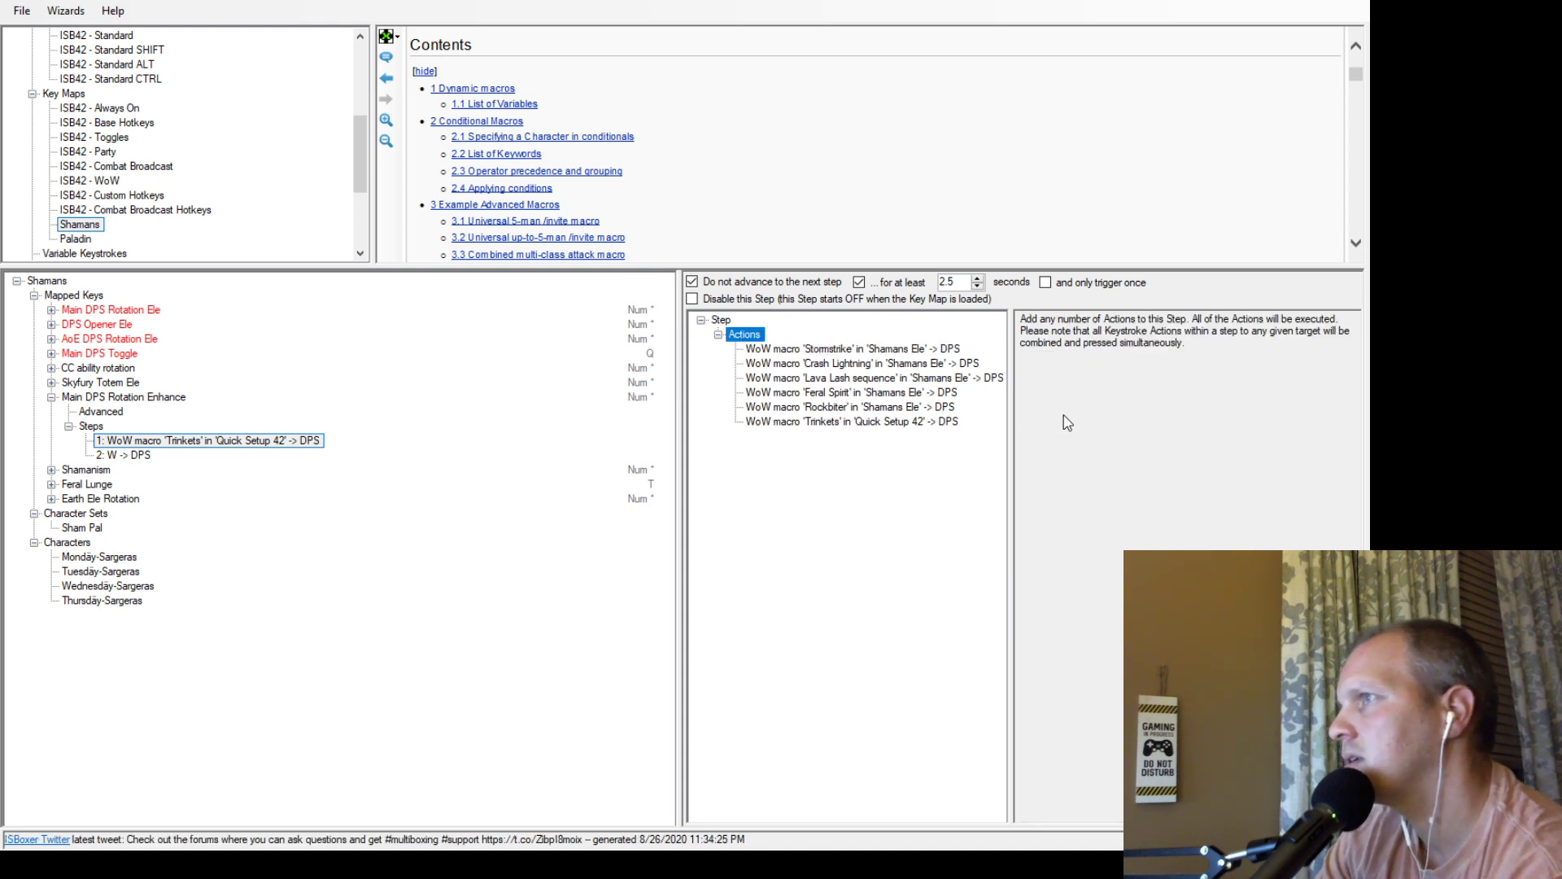
mouse_move(1011, 526)
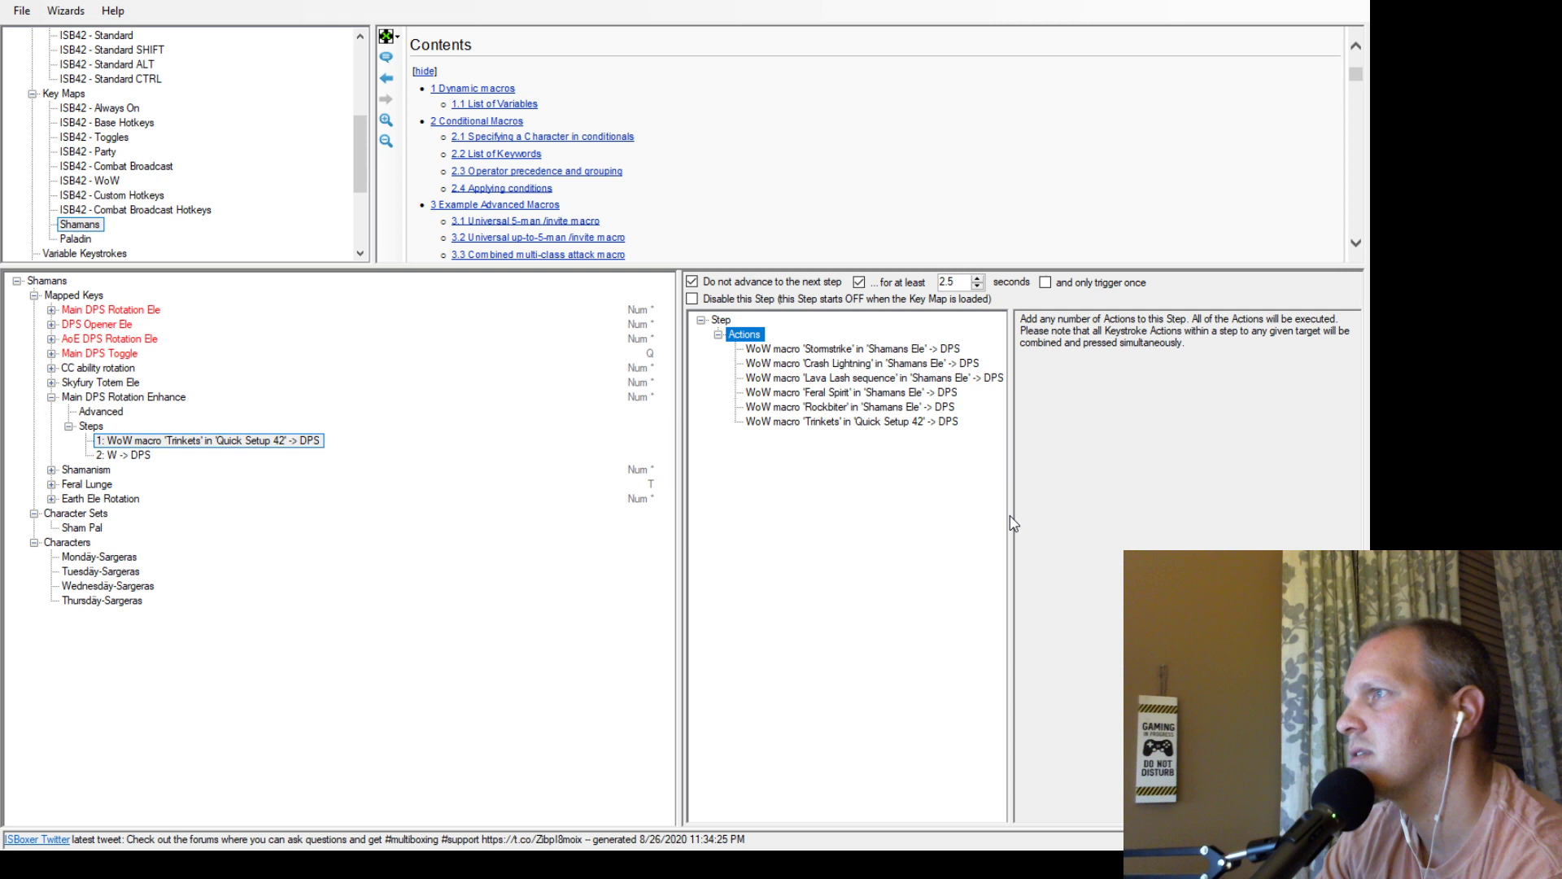
mouse_move(834, 353)
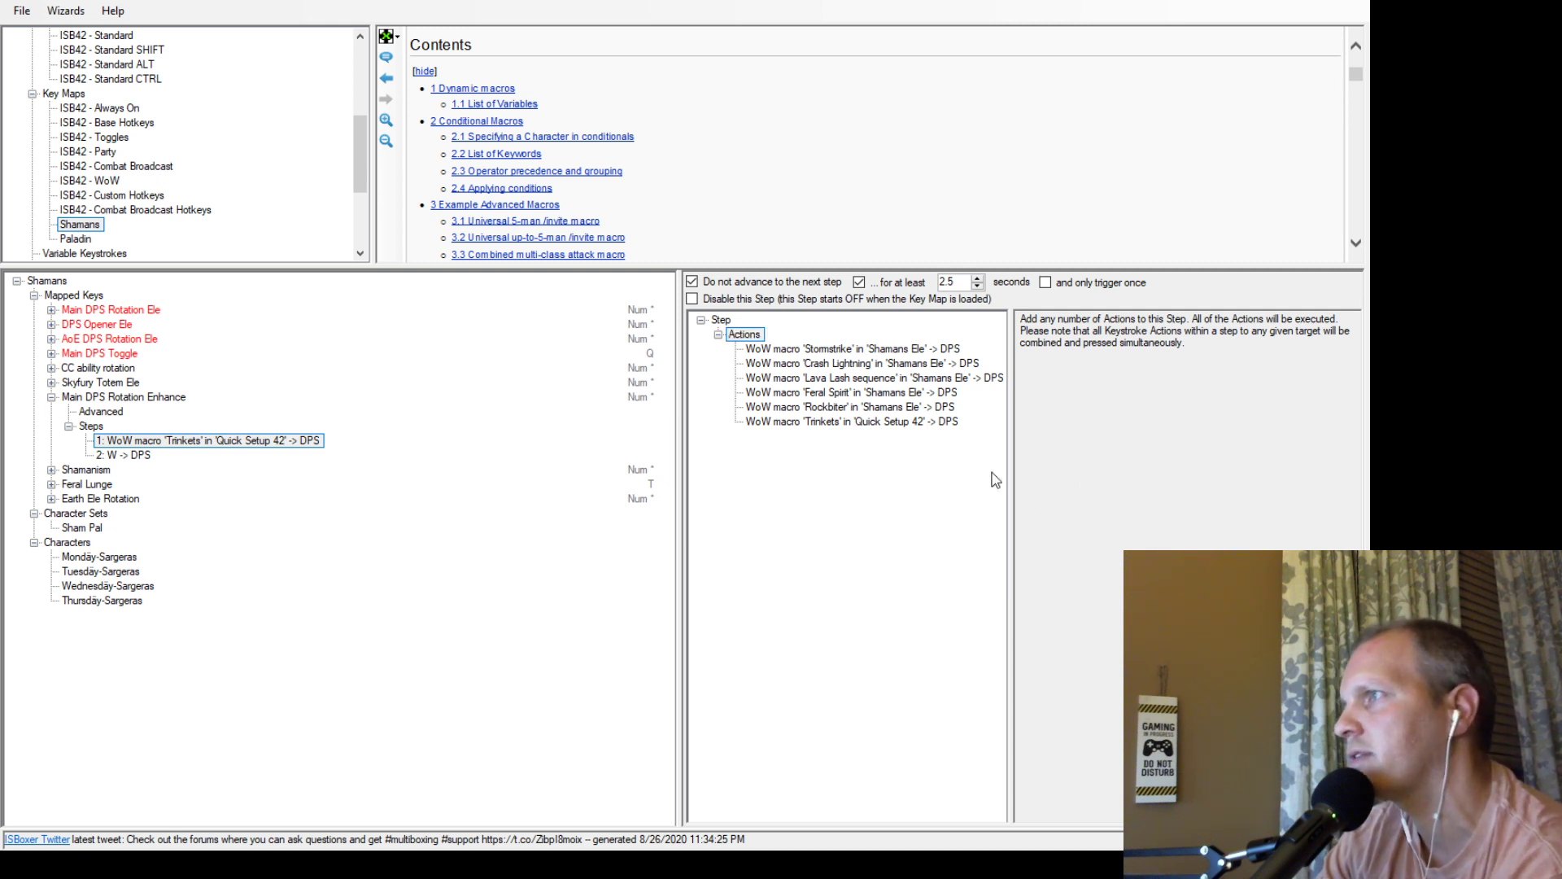
click(838, 349)
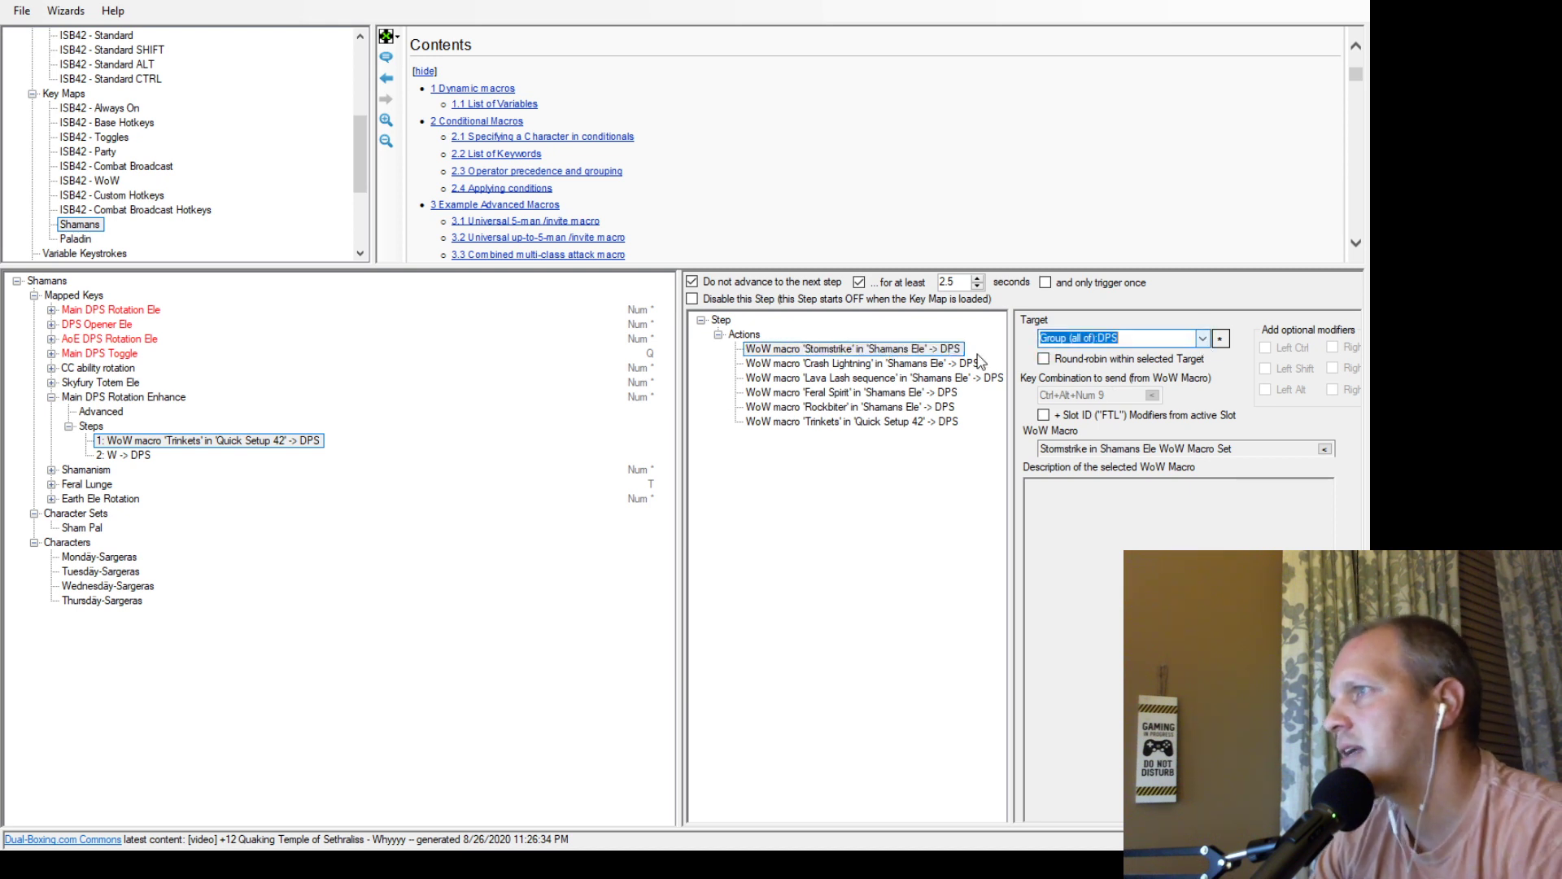
scroll(down, 3)
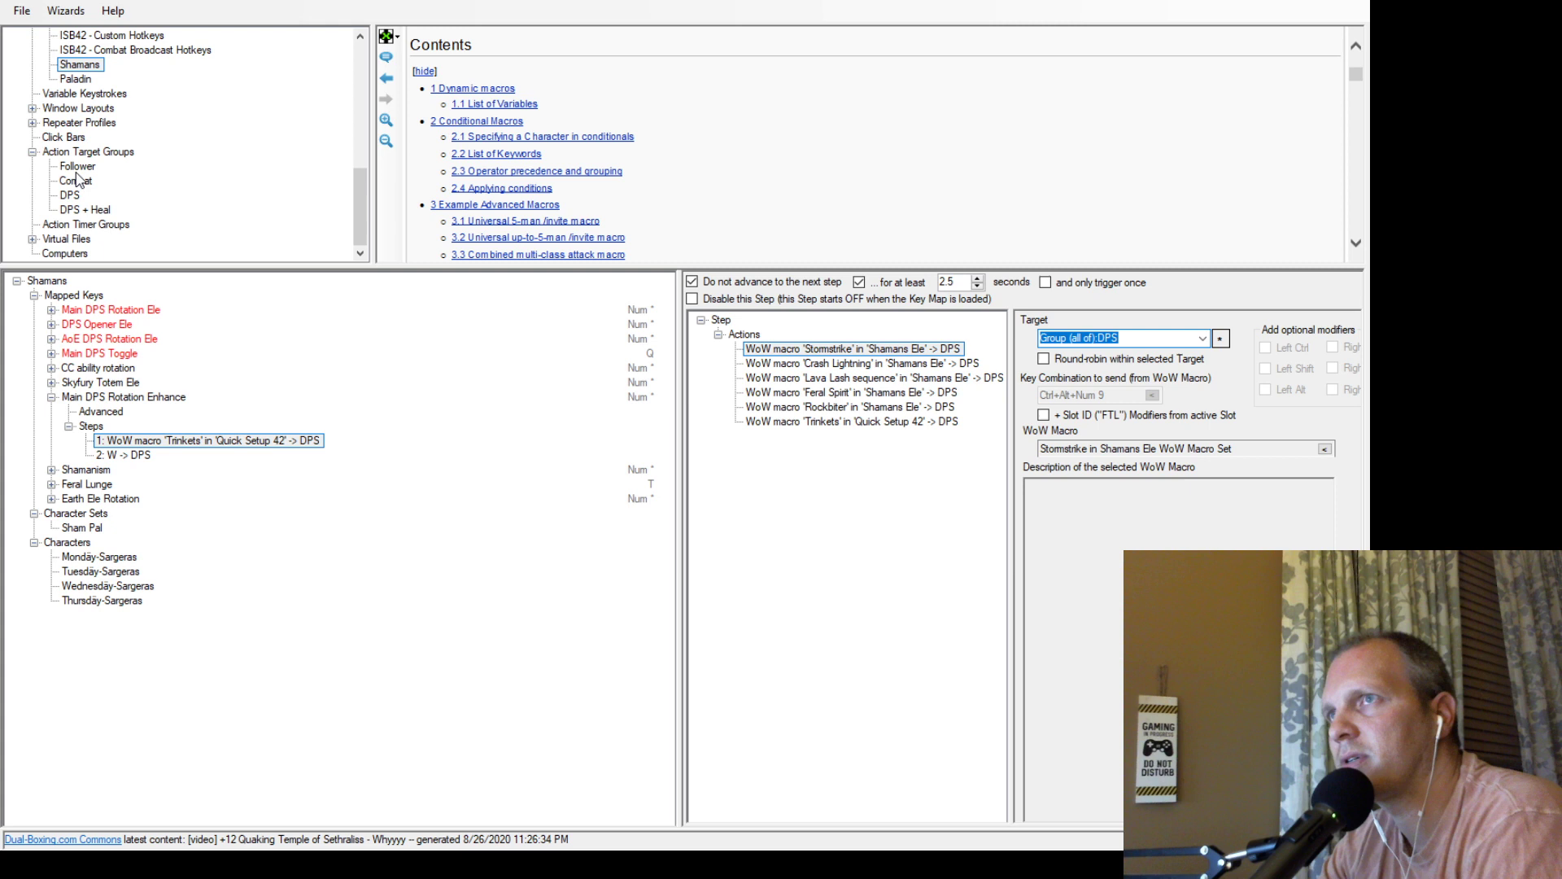
click(64, 195)
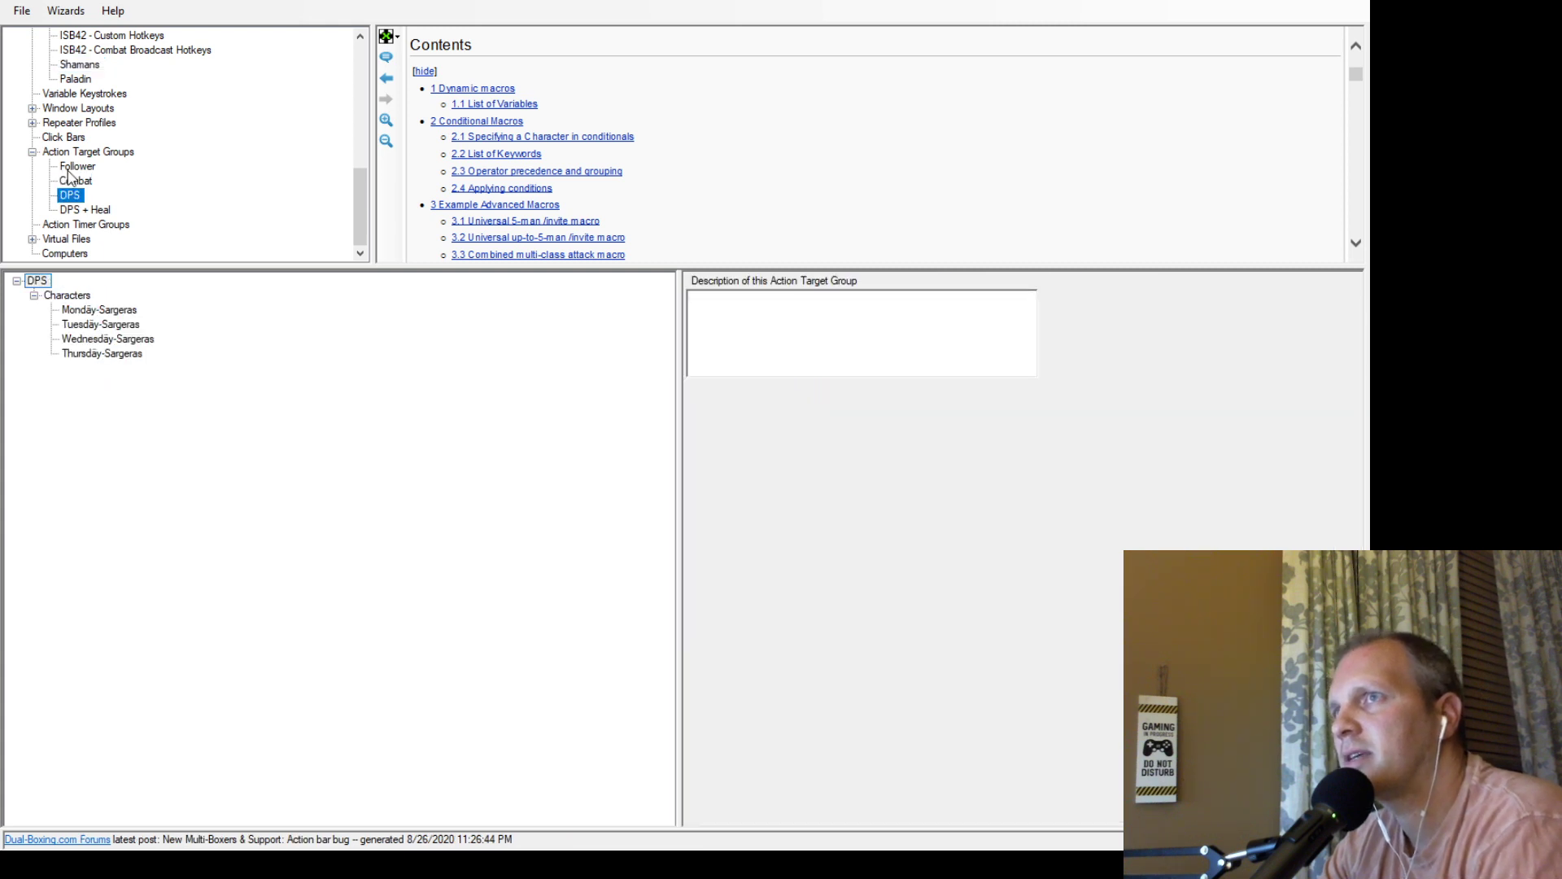
mouse_move(83, 209)
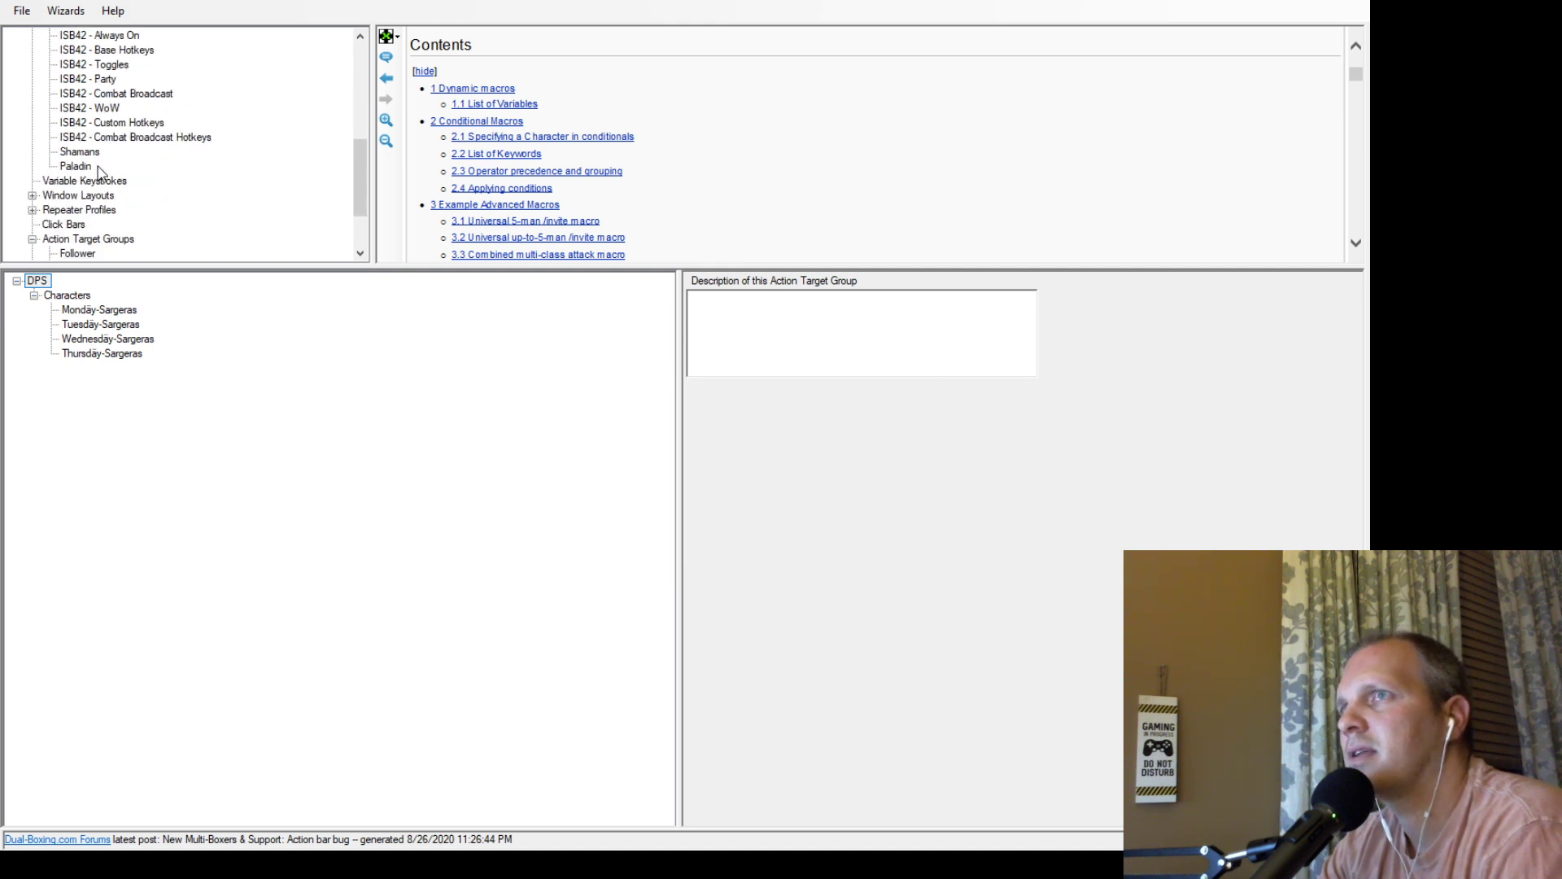
click(78, 151)
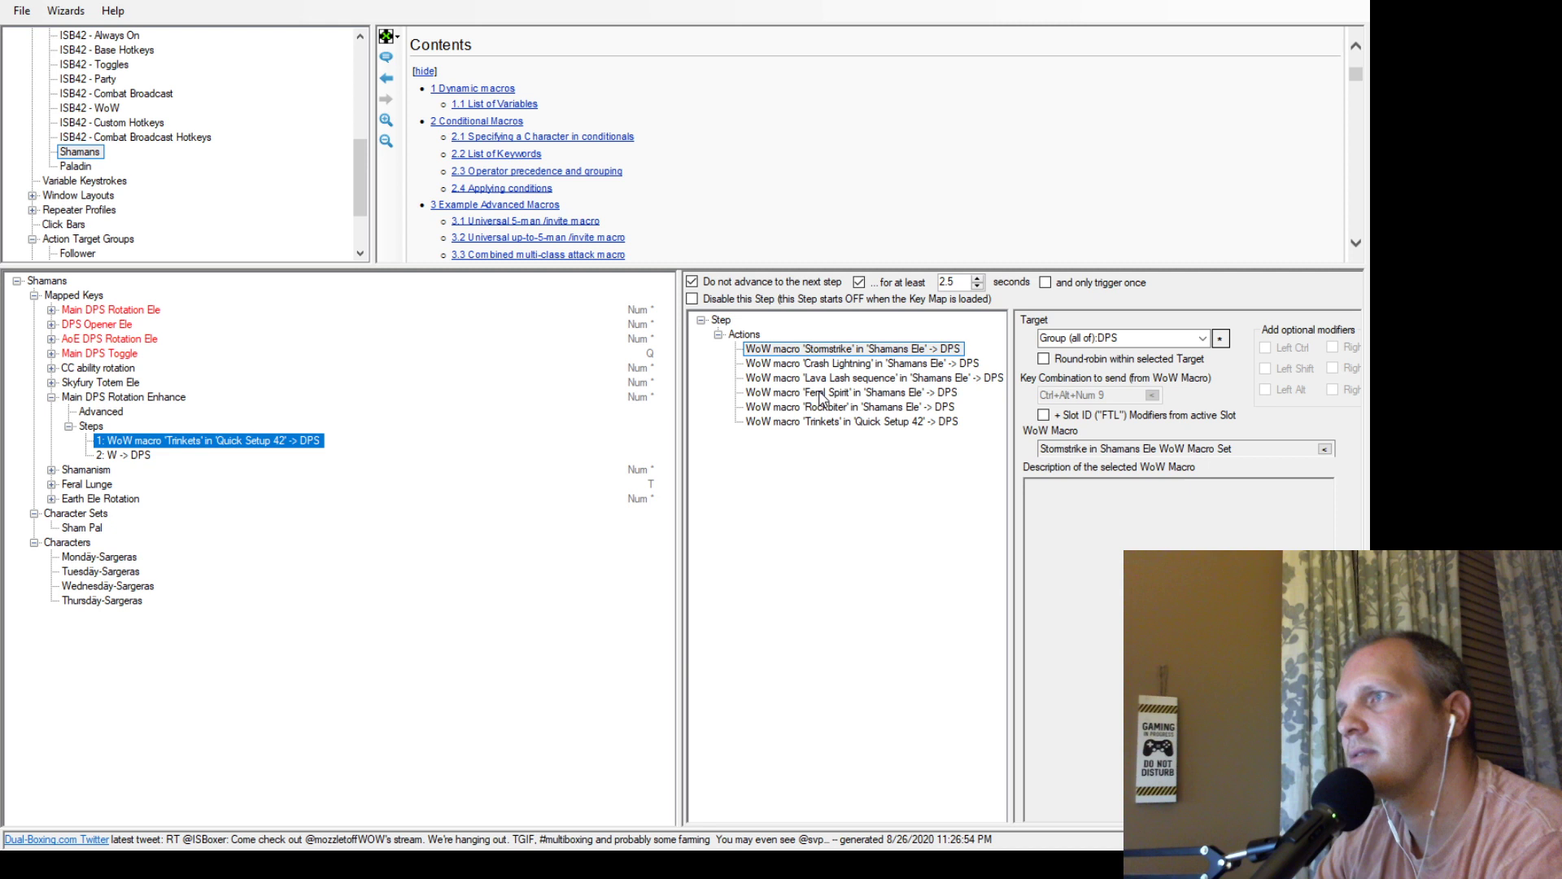
mouse_move(1354, 464)
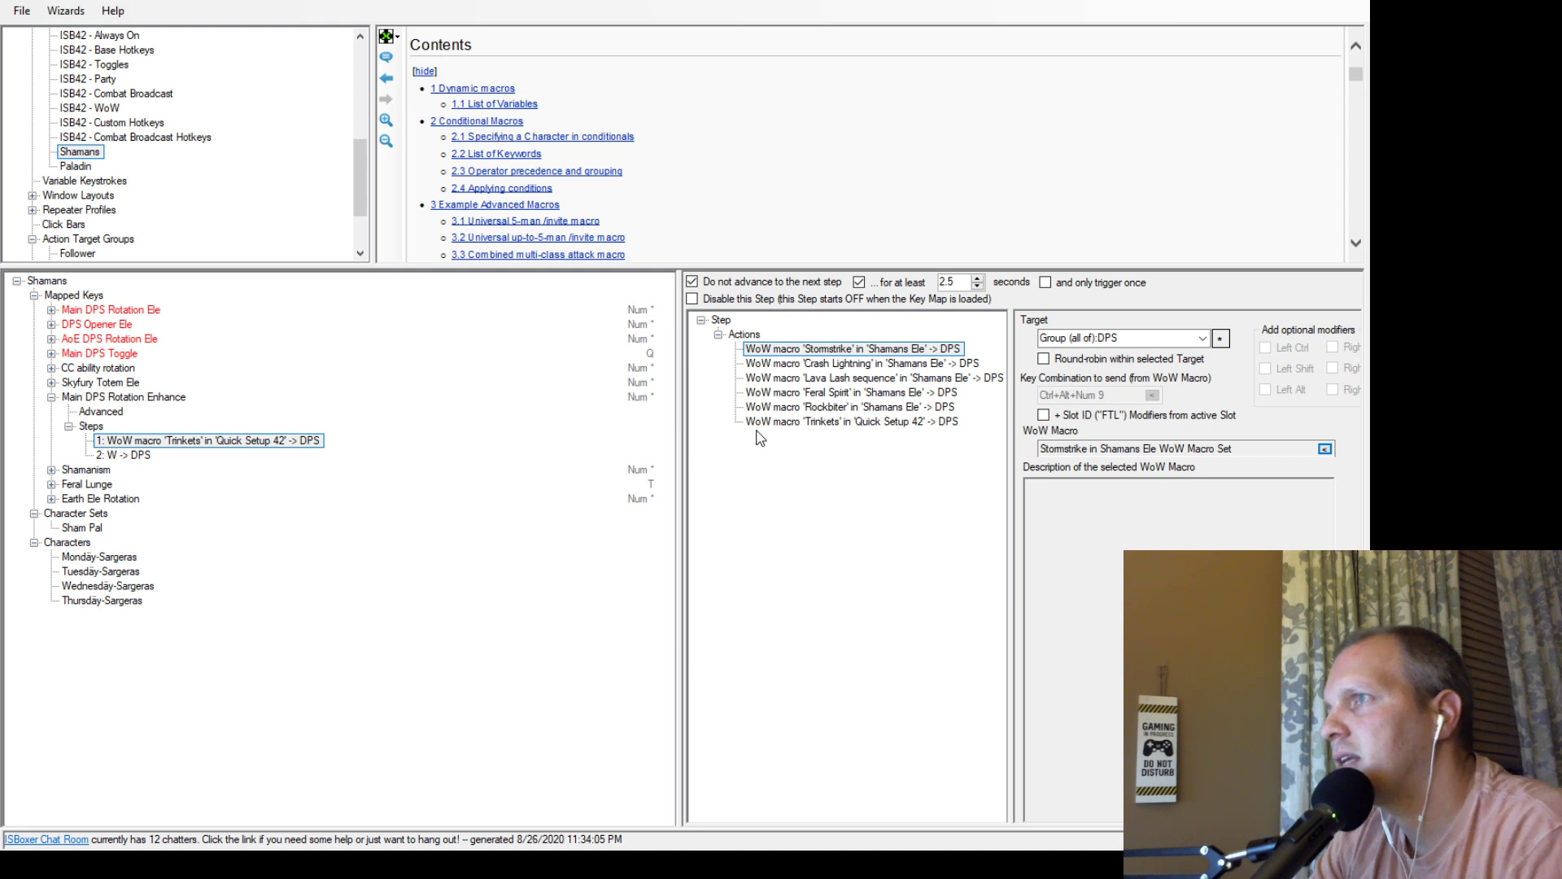
mouse_move(753, 462)
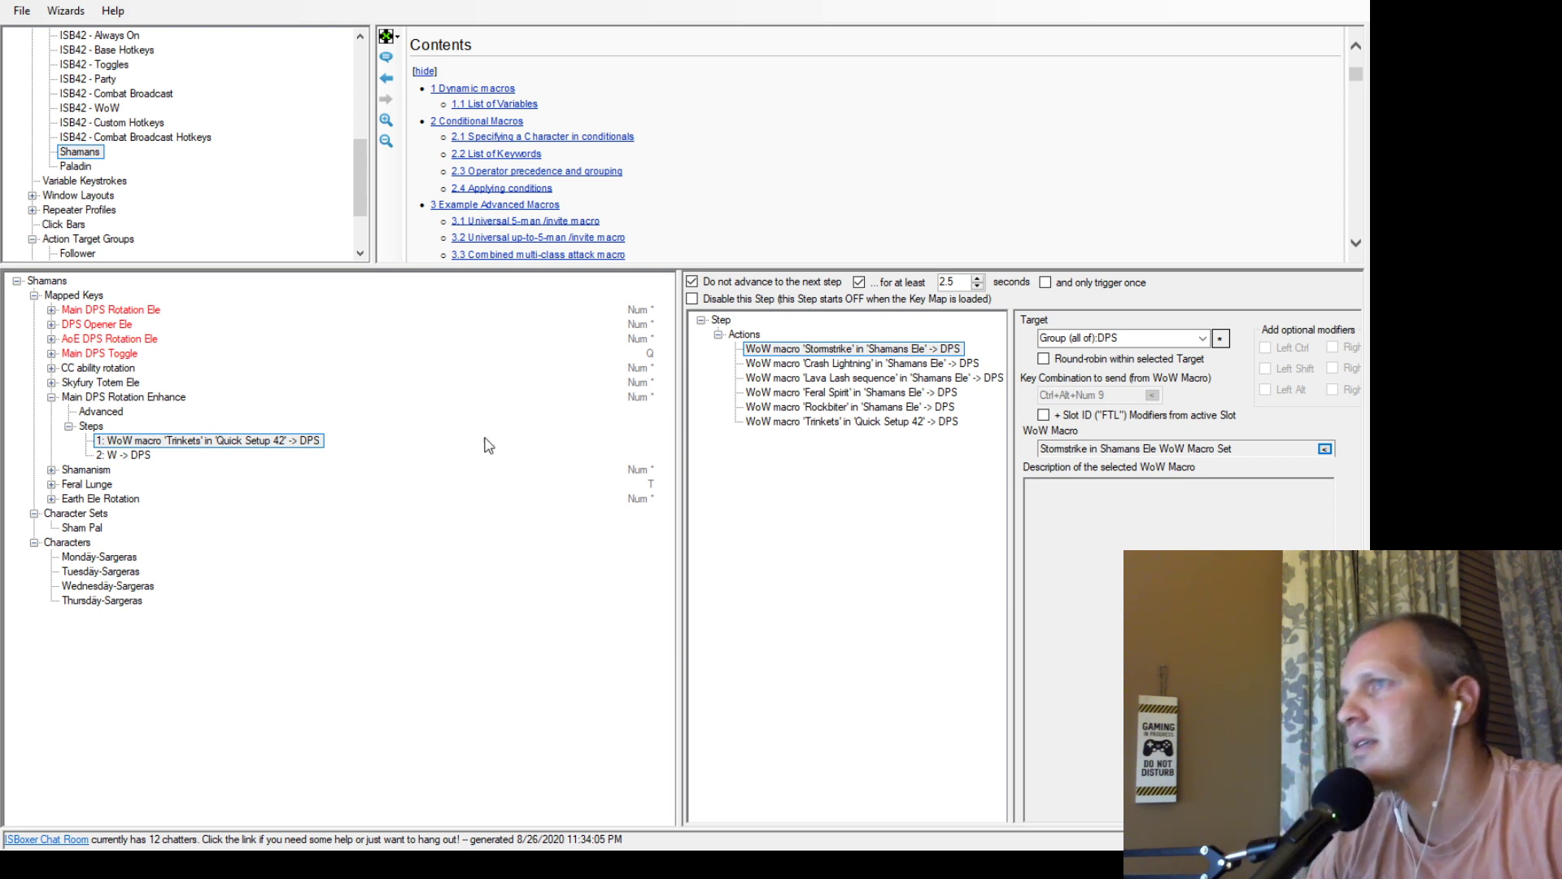
mouse_move(476, 493)
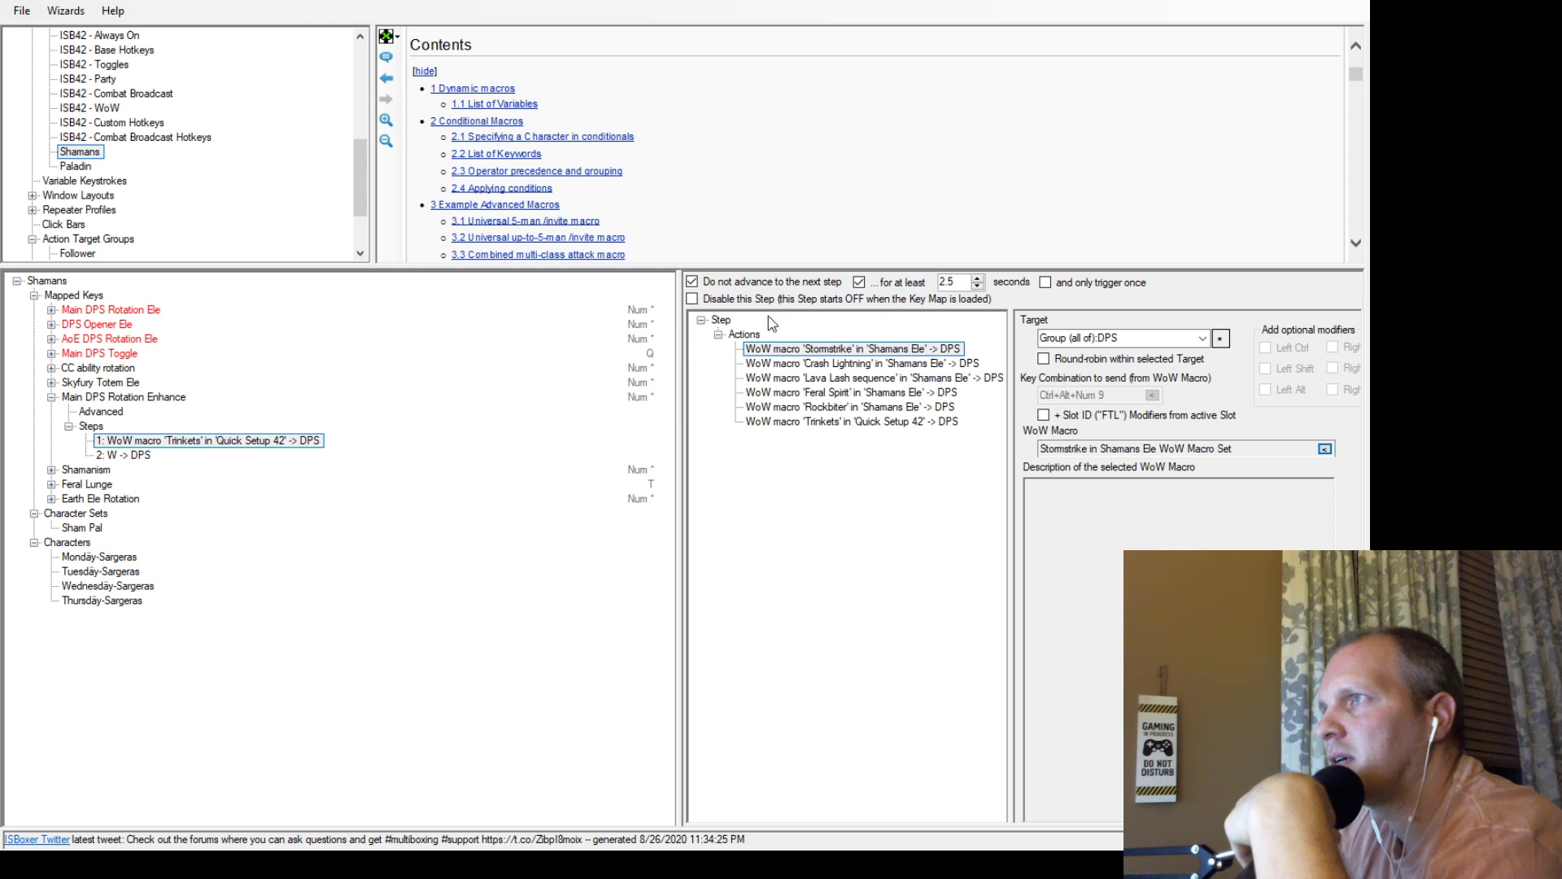
View rotation step 2, which sends W to the DPS group.
click(118, 462)
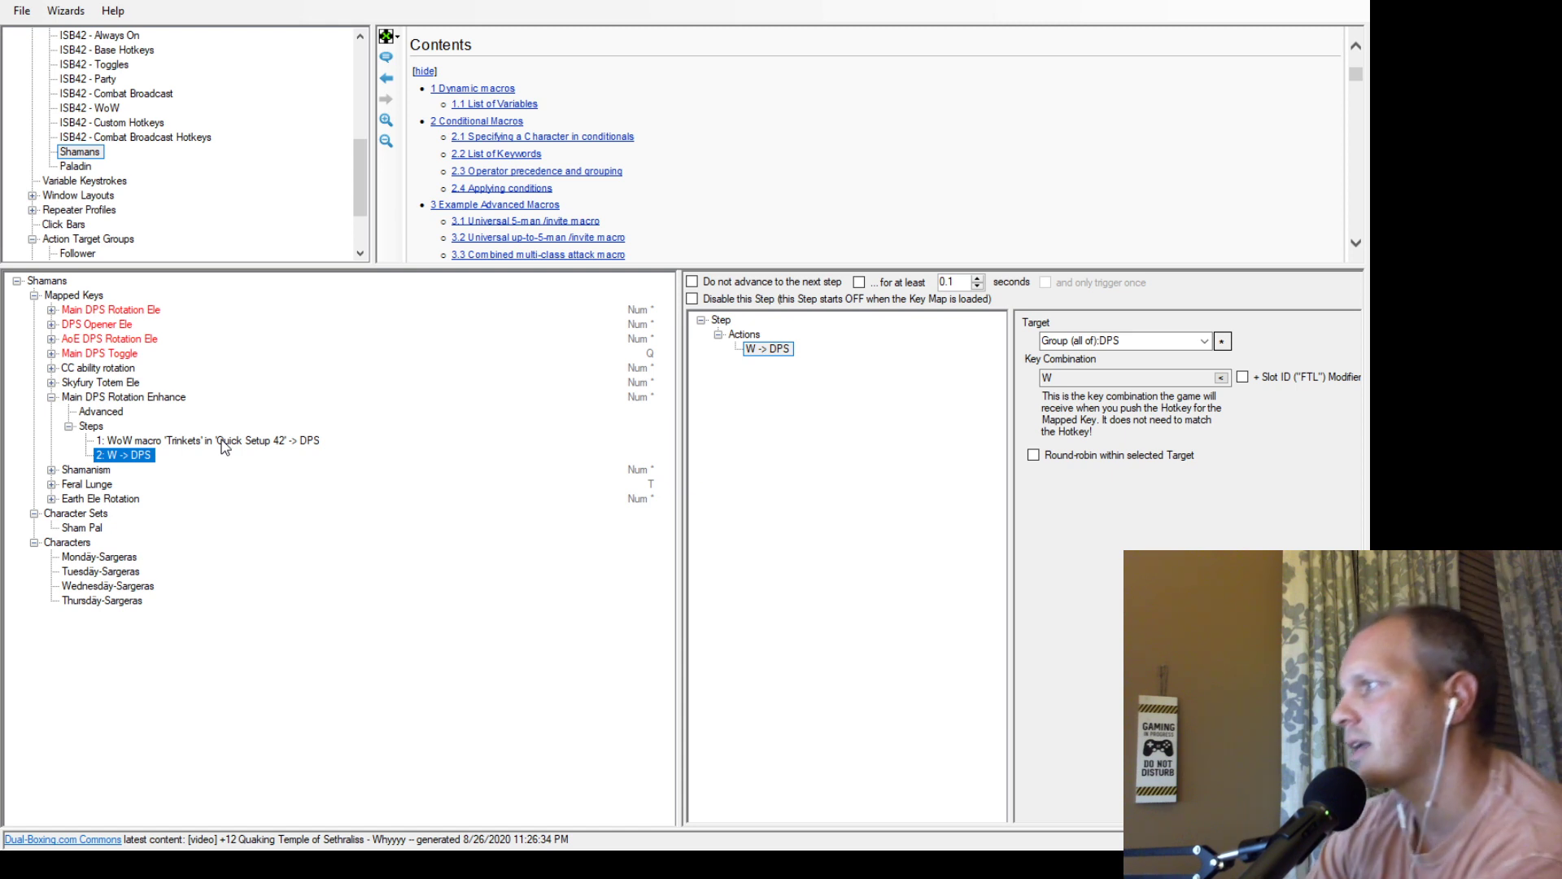
Return to rotation step 1 and view its Stormstrike action targeting DPS.
click(204, 441)
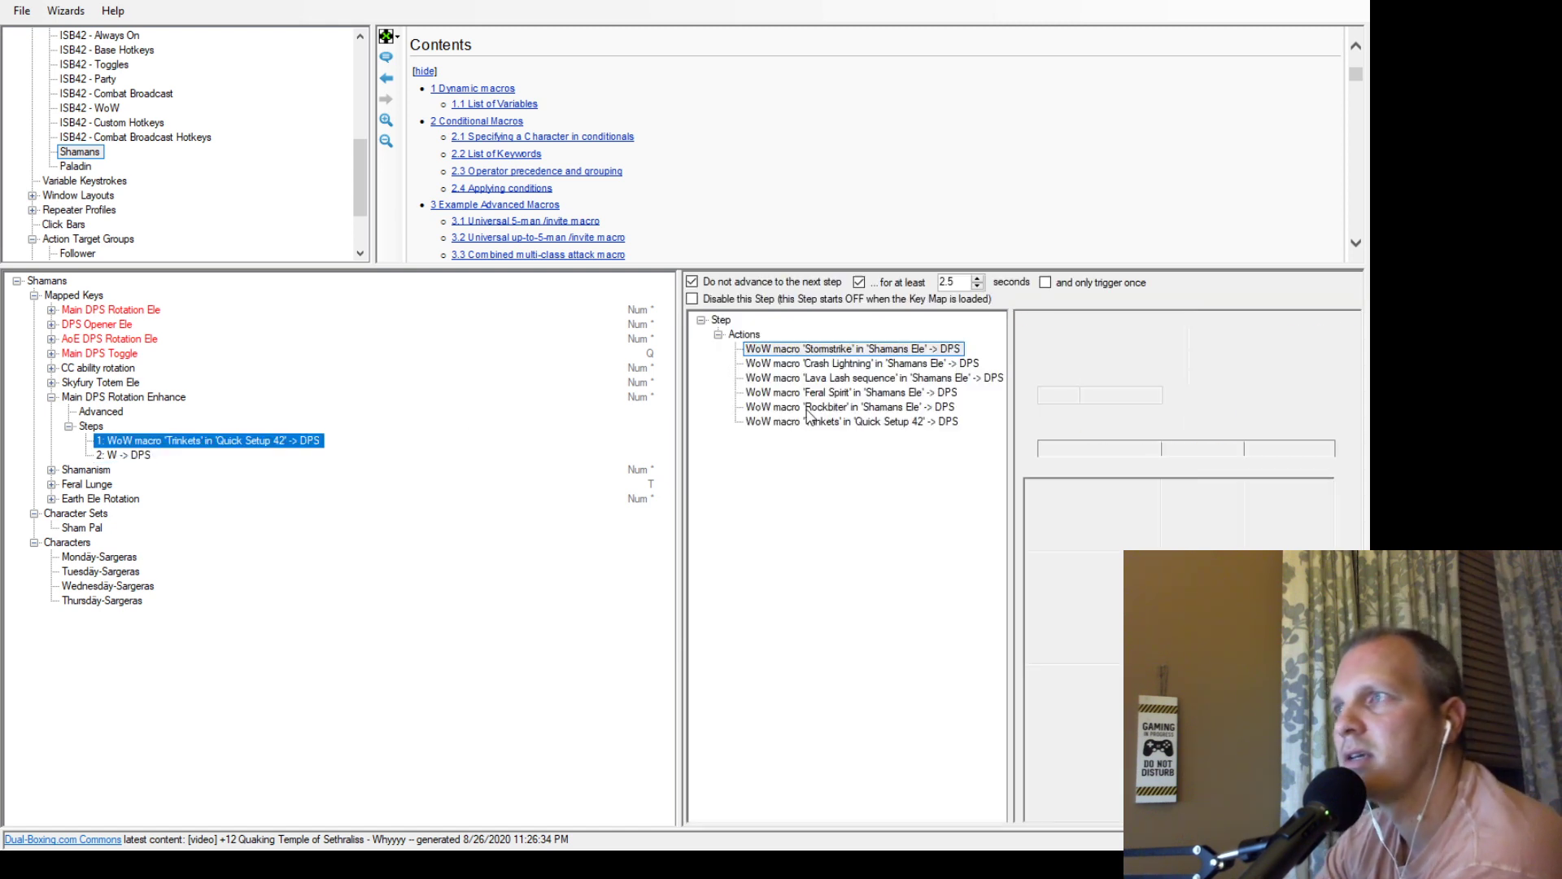
click(859, 348)
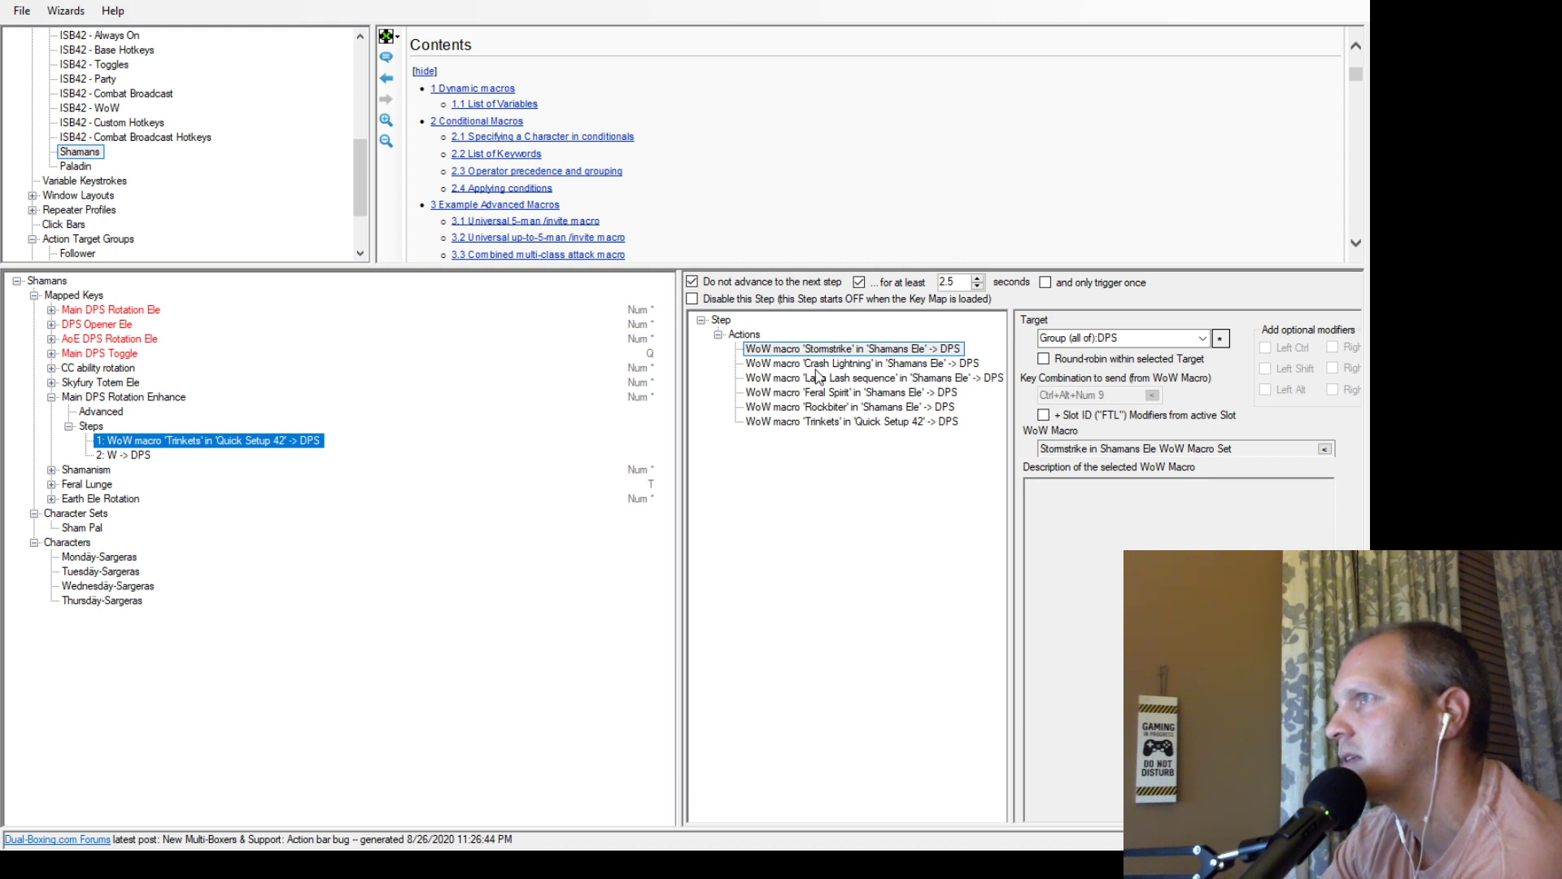
mouse_move(262, 459)
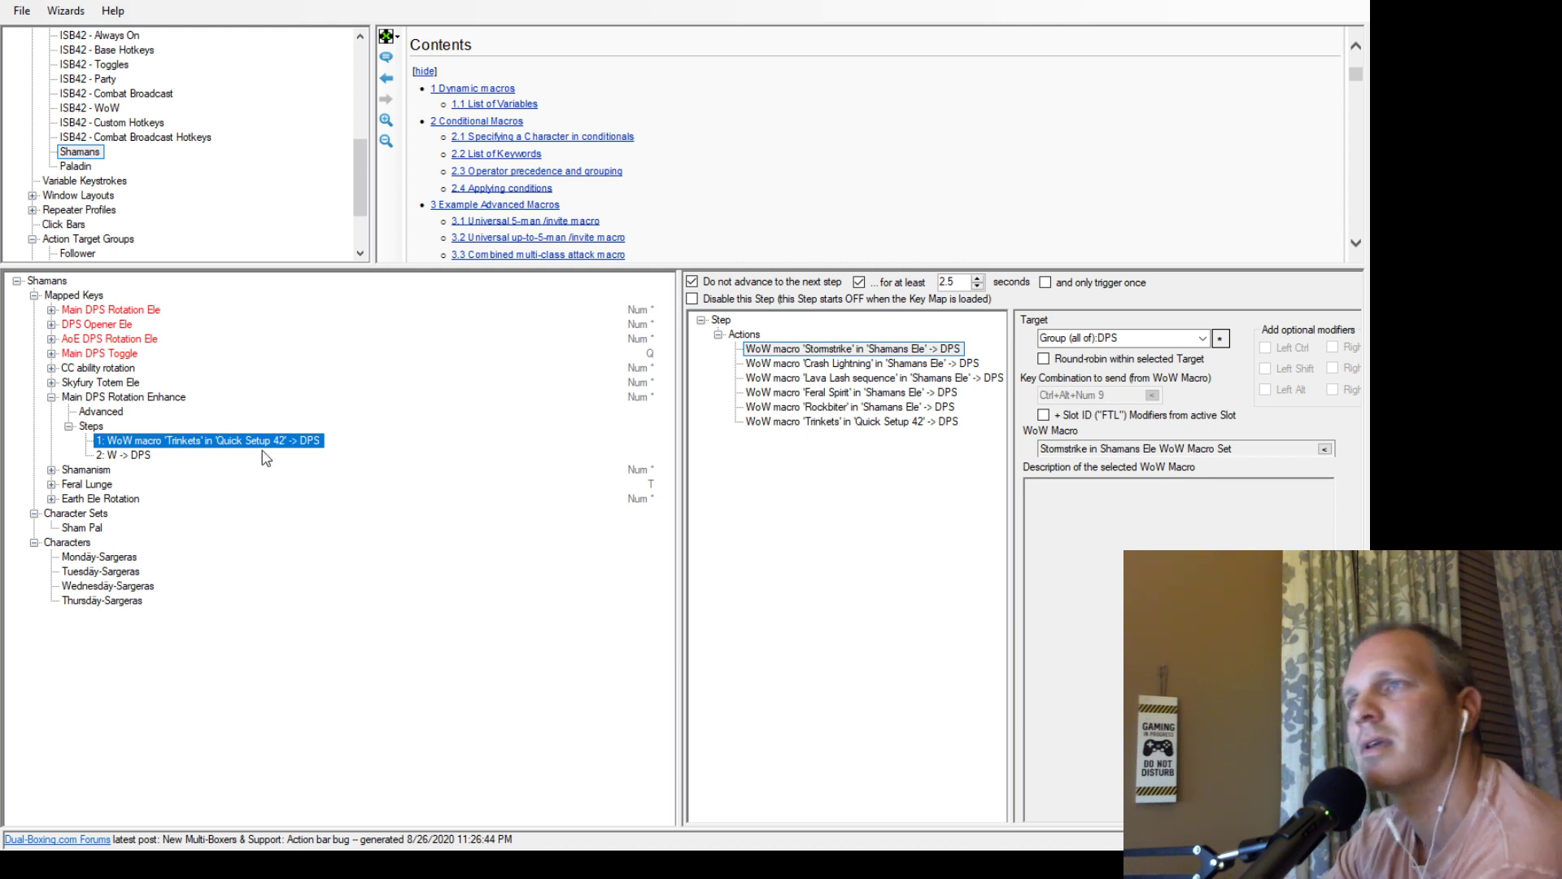
mouse_move(188, 436)
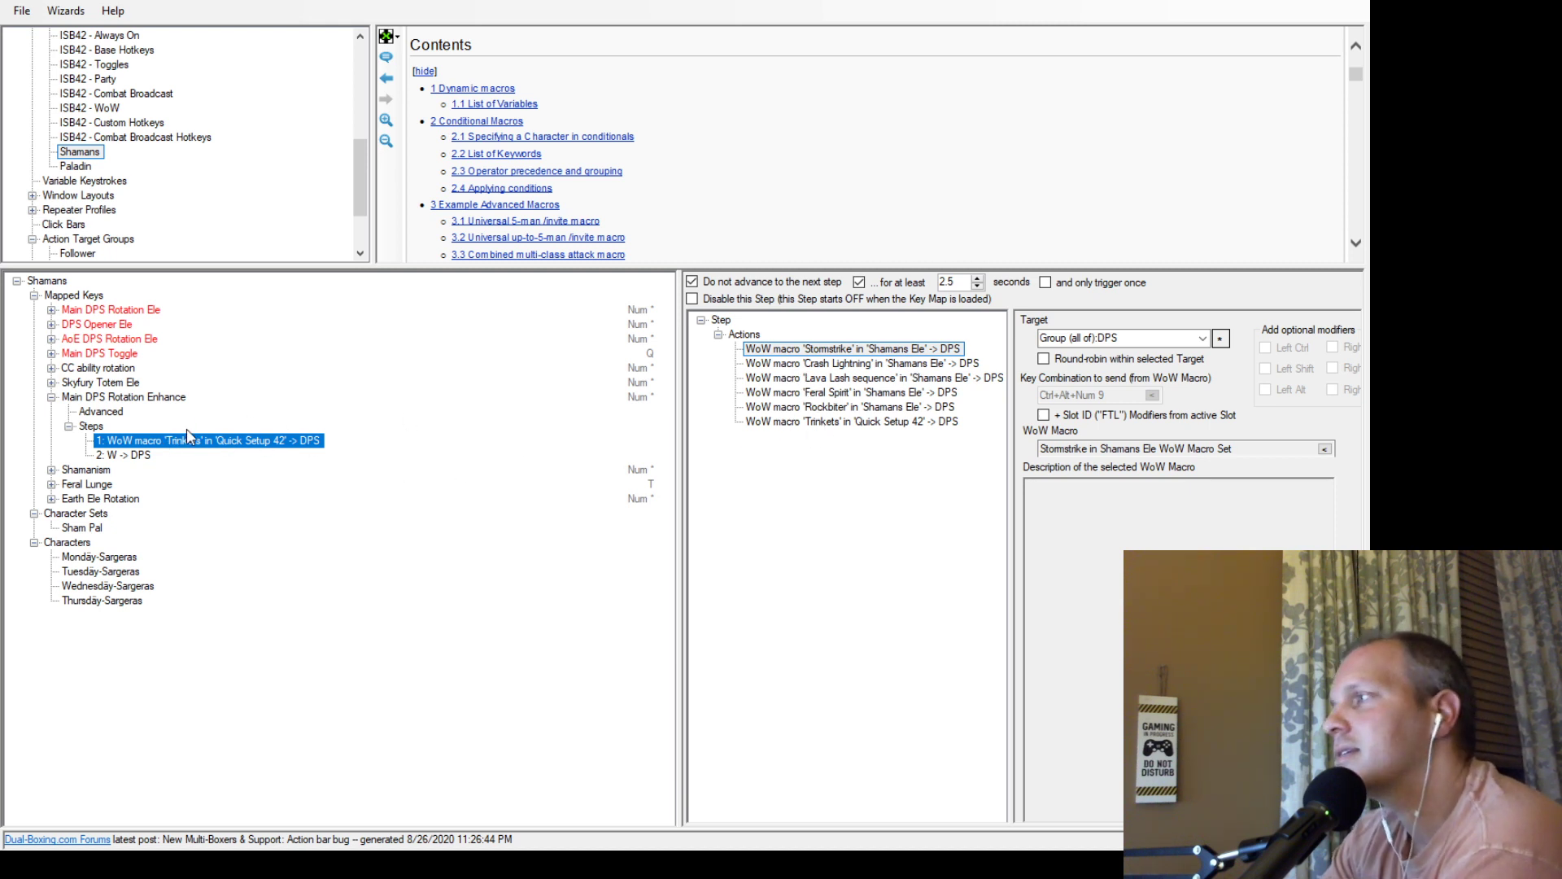